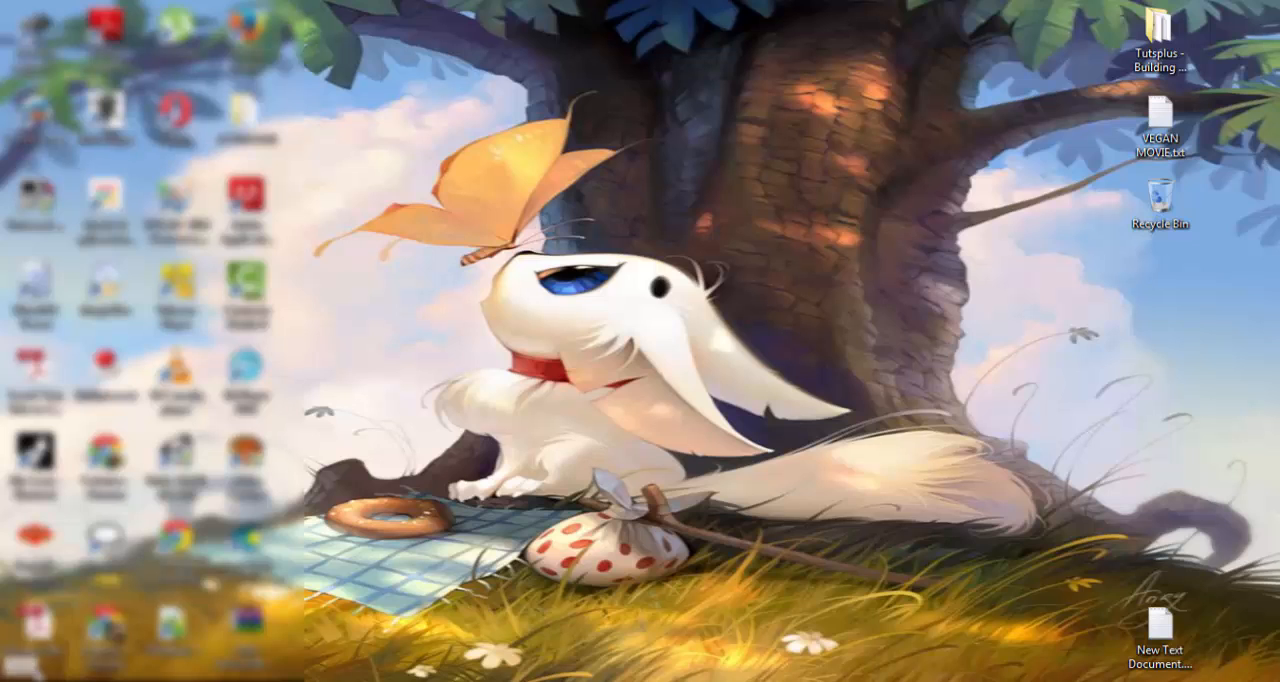
Step: Launch Android Studio from the Start menu and let the Current Mood project load
{"action": "left_click", "coordinate": [16, 670]}
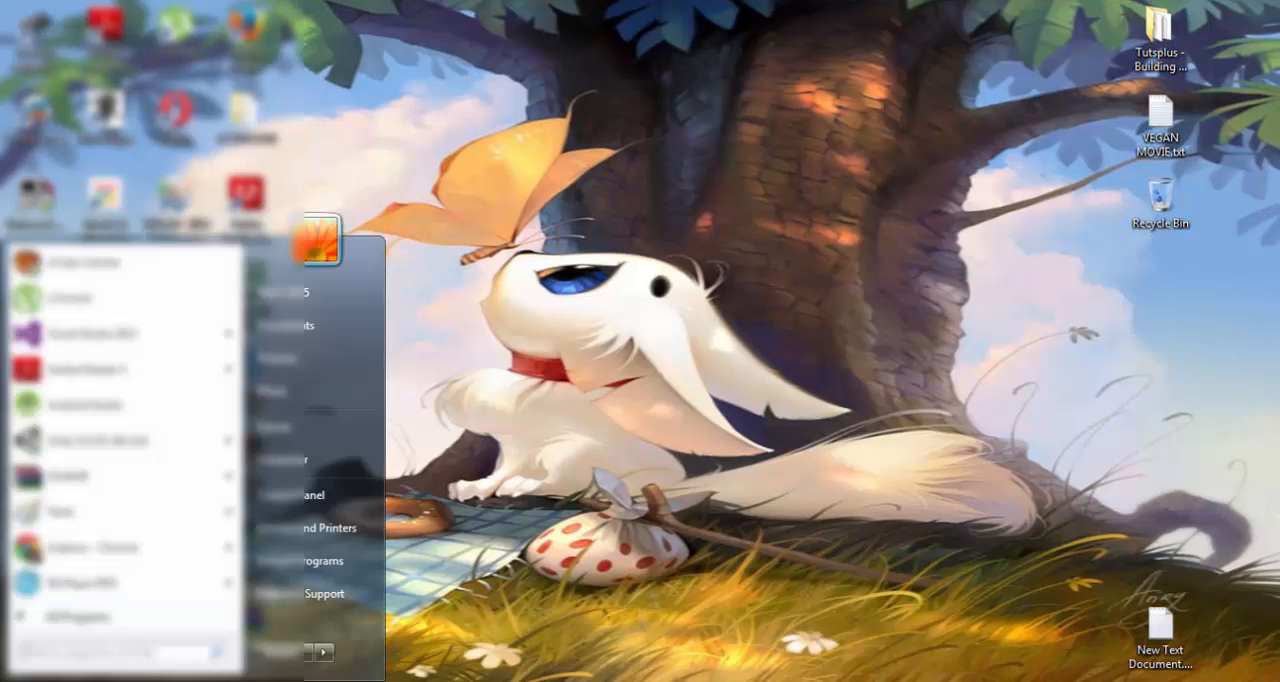
{"action": "left_click", "coordinate": [318, 238]}
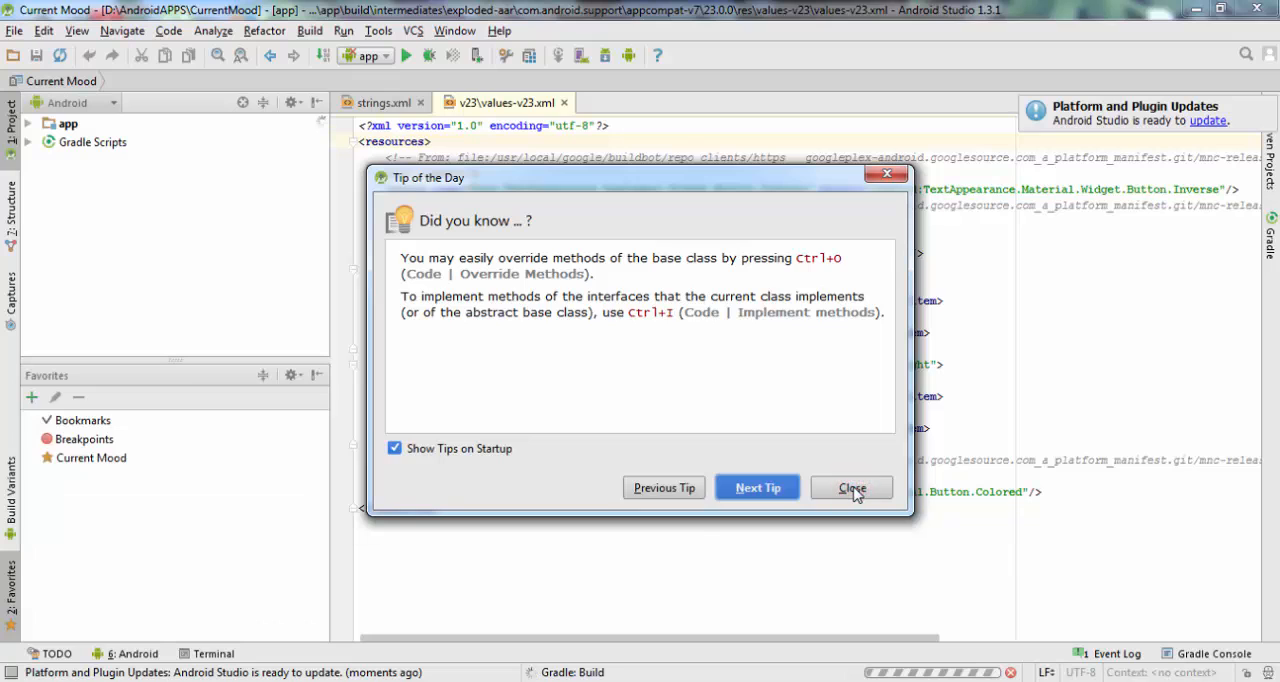
Step: Dismiss Tip of the Day and show the Gradle build's three missing-parent-style errors in Messages
{"action": "left_click", "coordinate": [852, 488]}
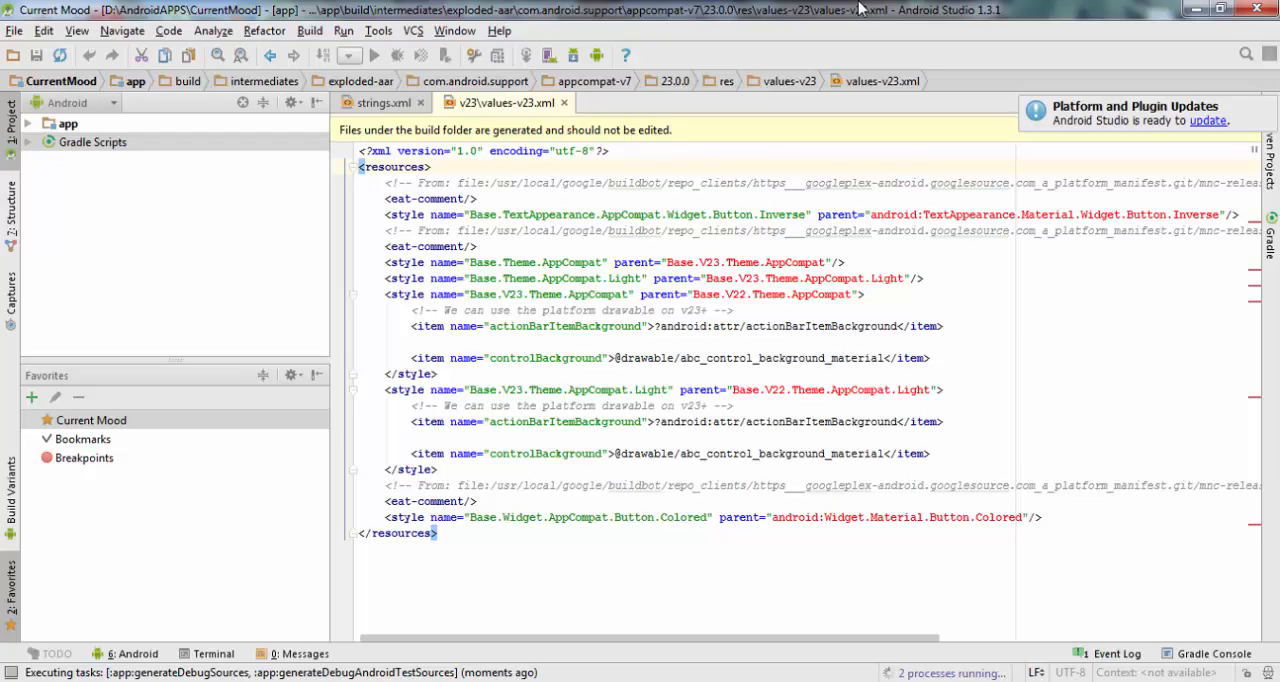
{"action": "left_click", "coordinate": [398, 56]}
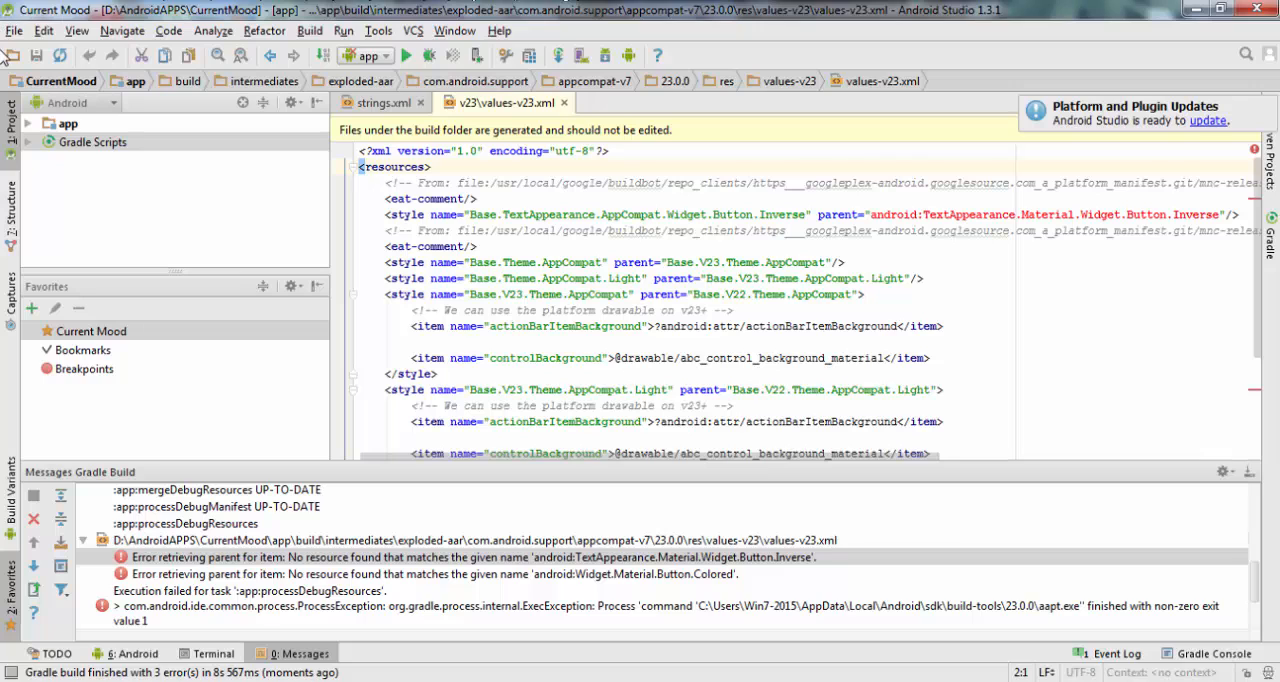
Step: Show the Android SDK settings page listing installed platforms from Android 2.2 to 5.X (MNC)
{"action": "left_click", "coordinate": [14, 30]}
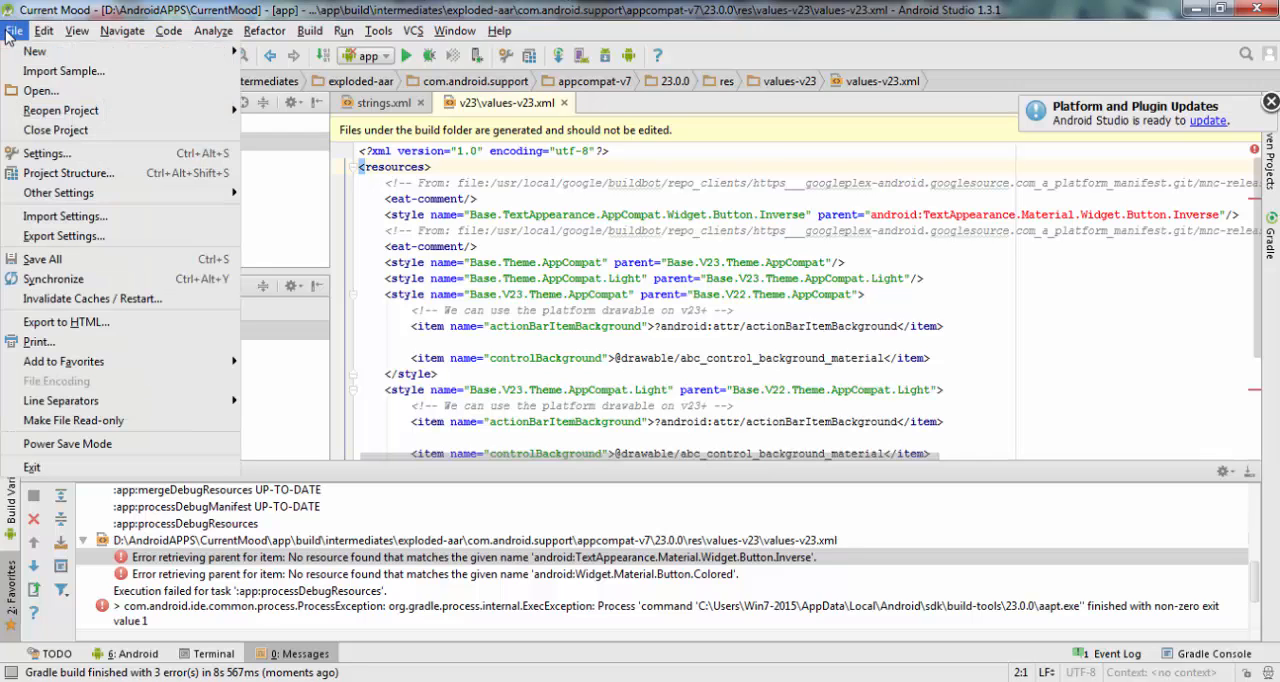
{"action": "mouse_move", "coordinate": [68, 172]}
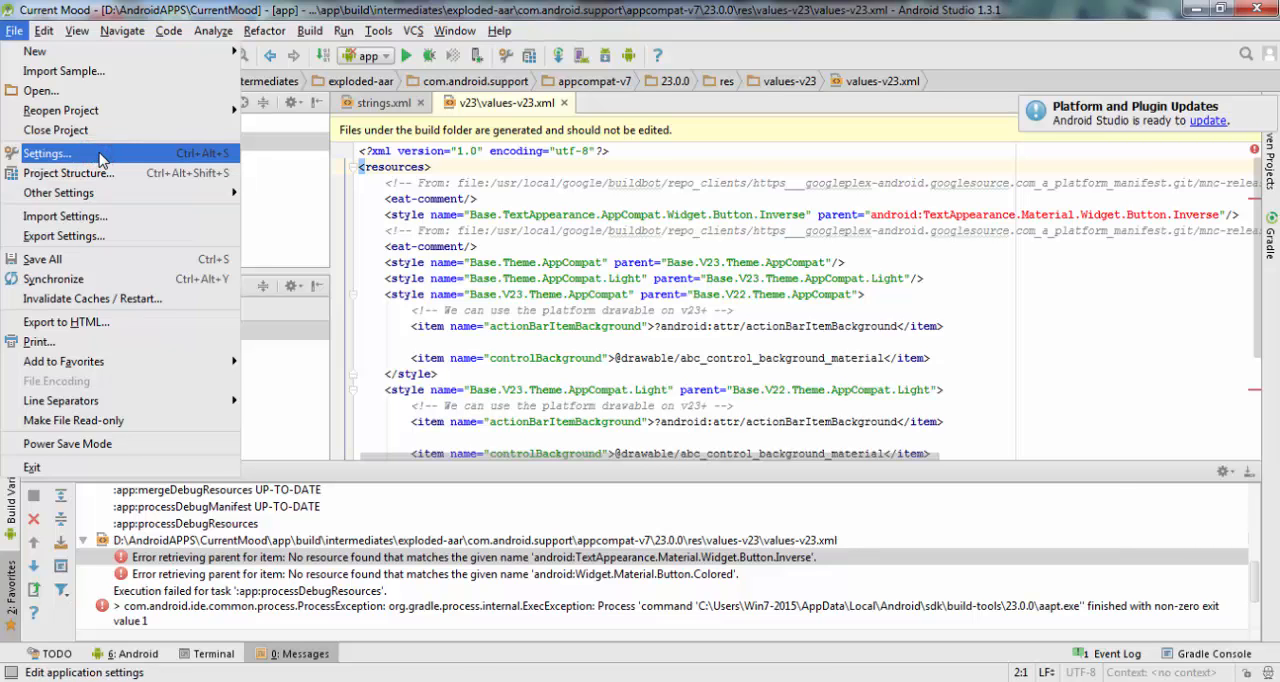
{"action": "left_click", "coordinate": [48, 152]}
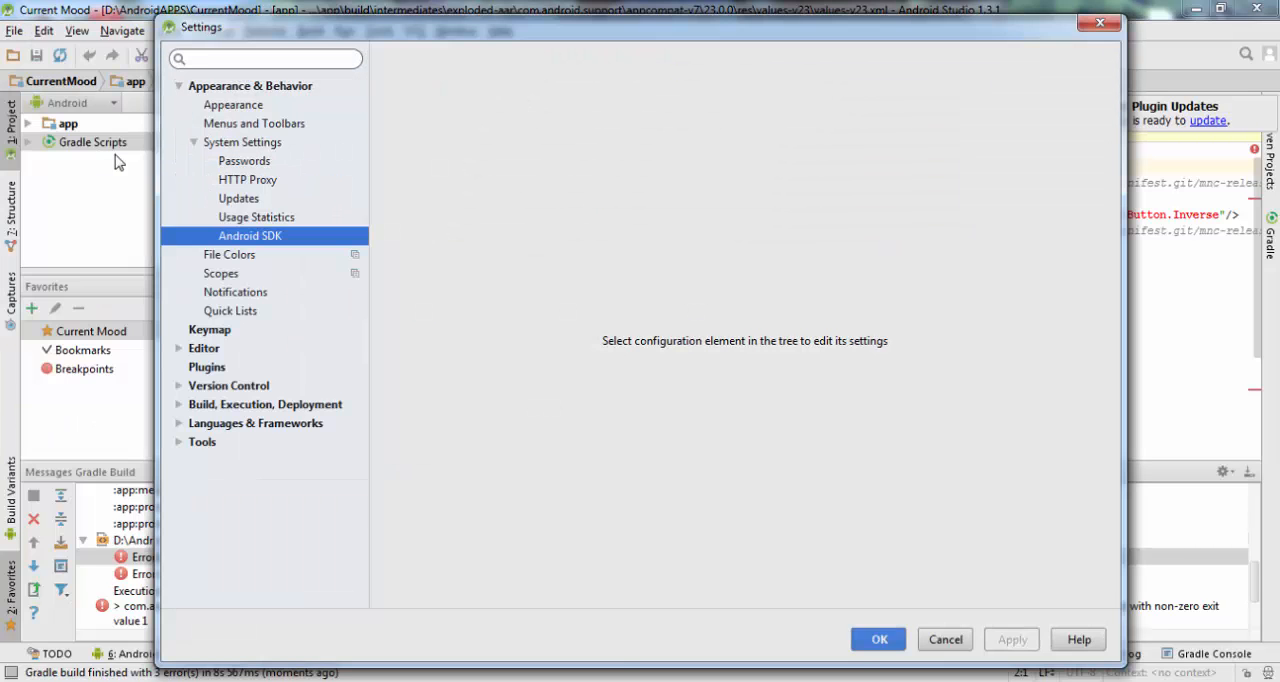
{"action": "left_click", "coordinate": [250, 236]}
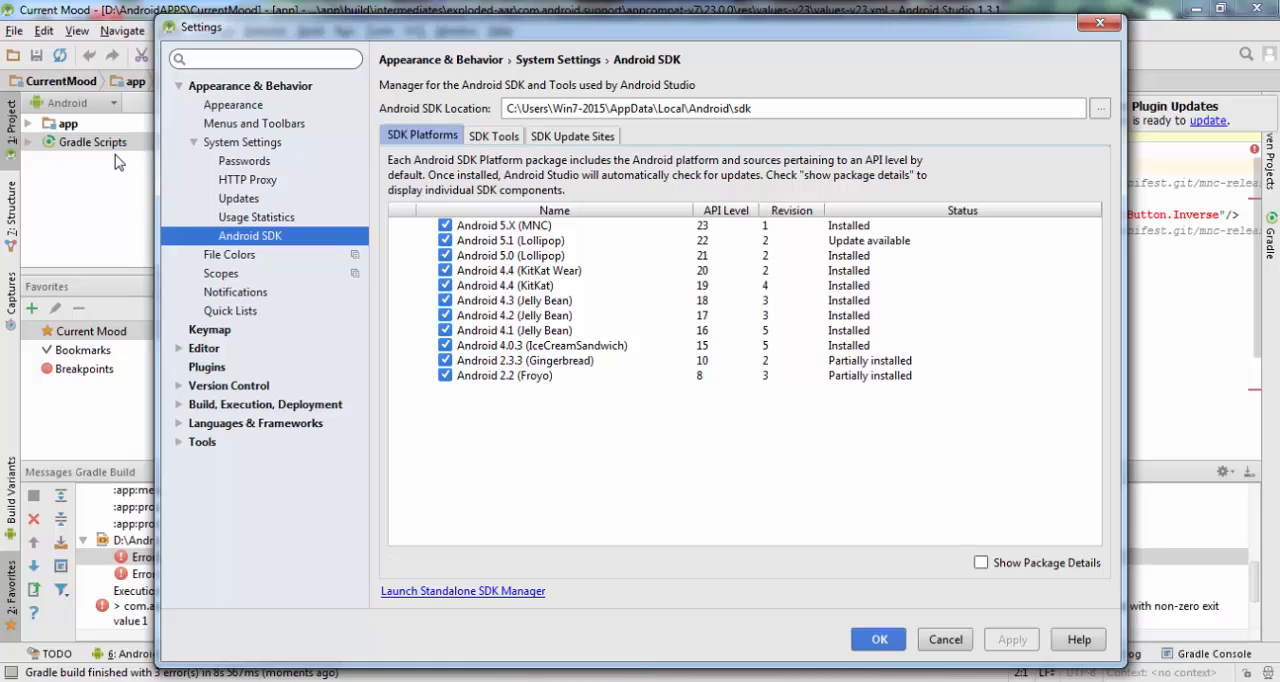
{"action": "mouse_move", "coordinate": [422, 238]}
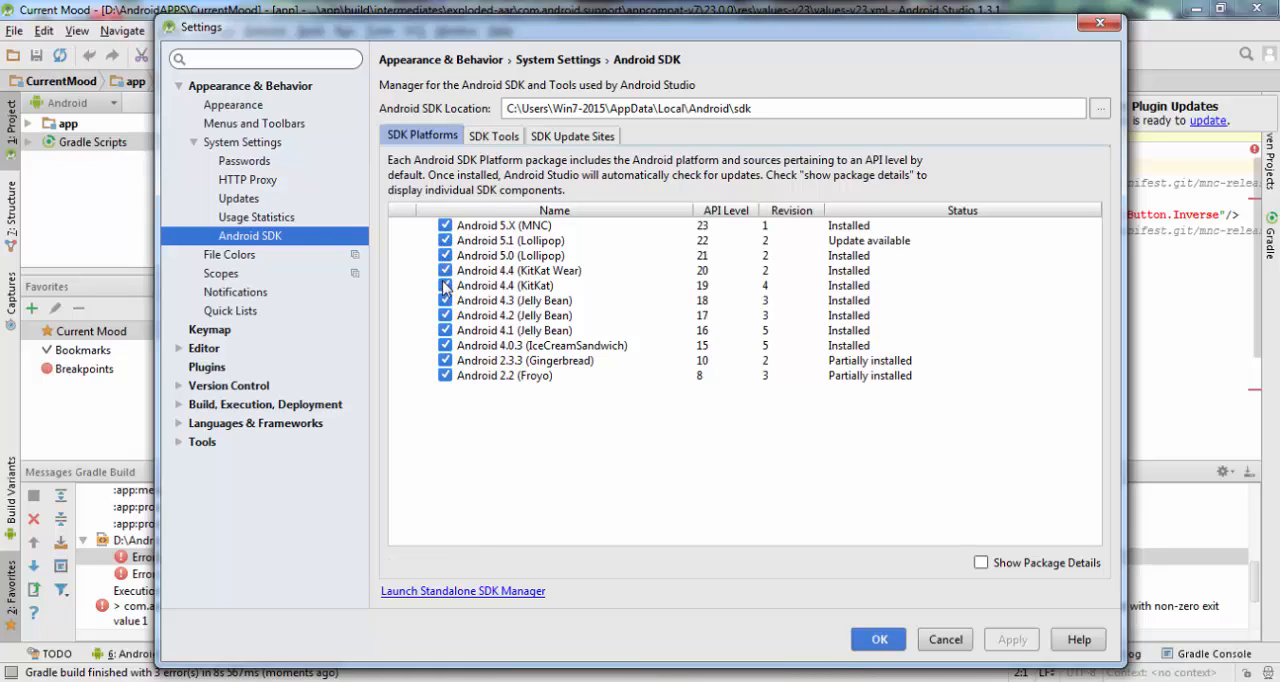
{"action": "left_click", "coordinate": [444, 284]}
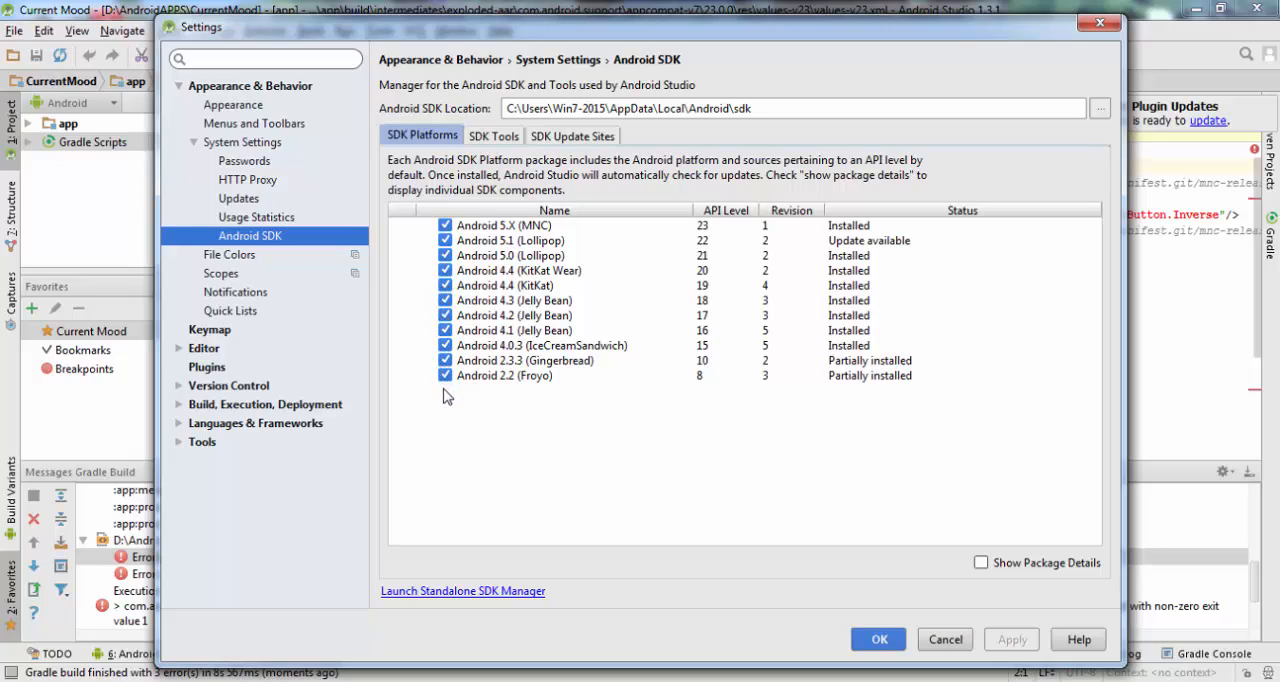
{"action": "mouse_move", "coordinate": [704, 244]}
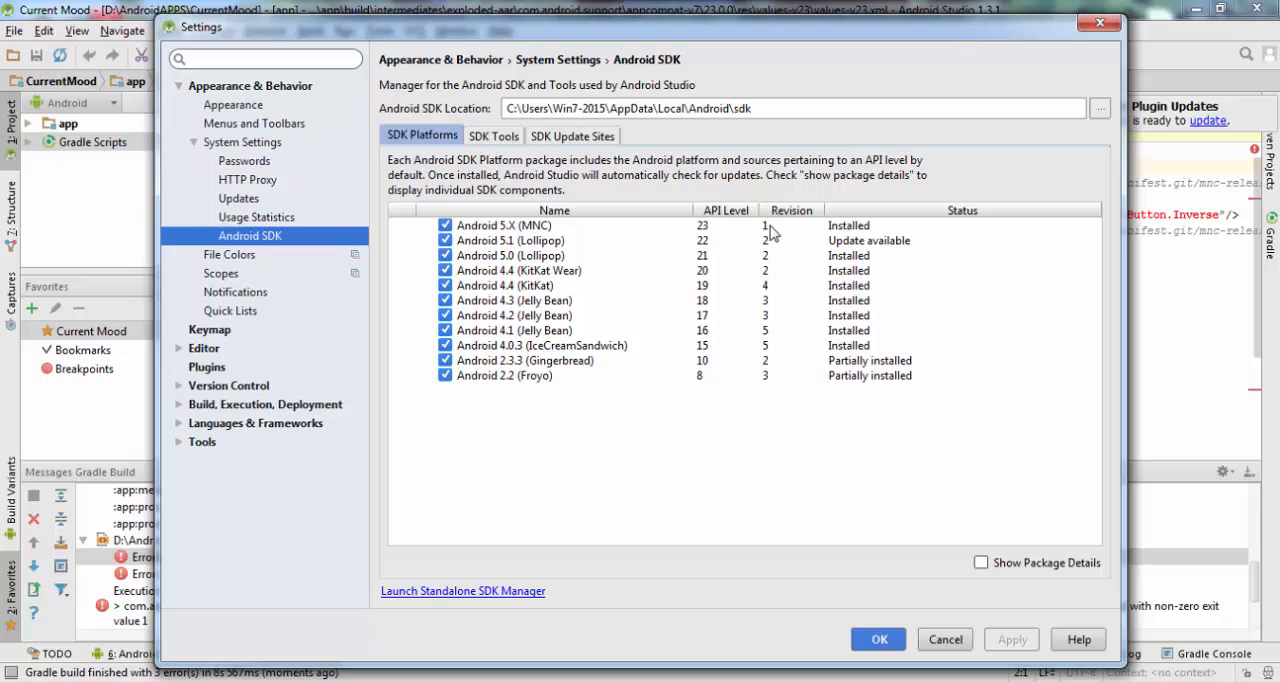
{"action": "mouse_move", "coordinate": [840, 228]}
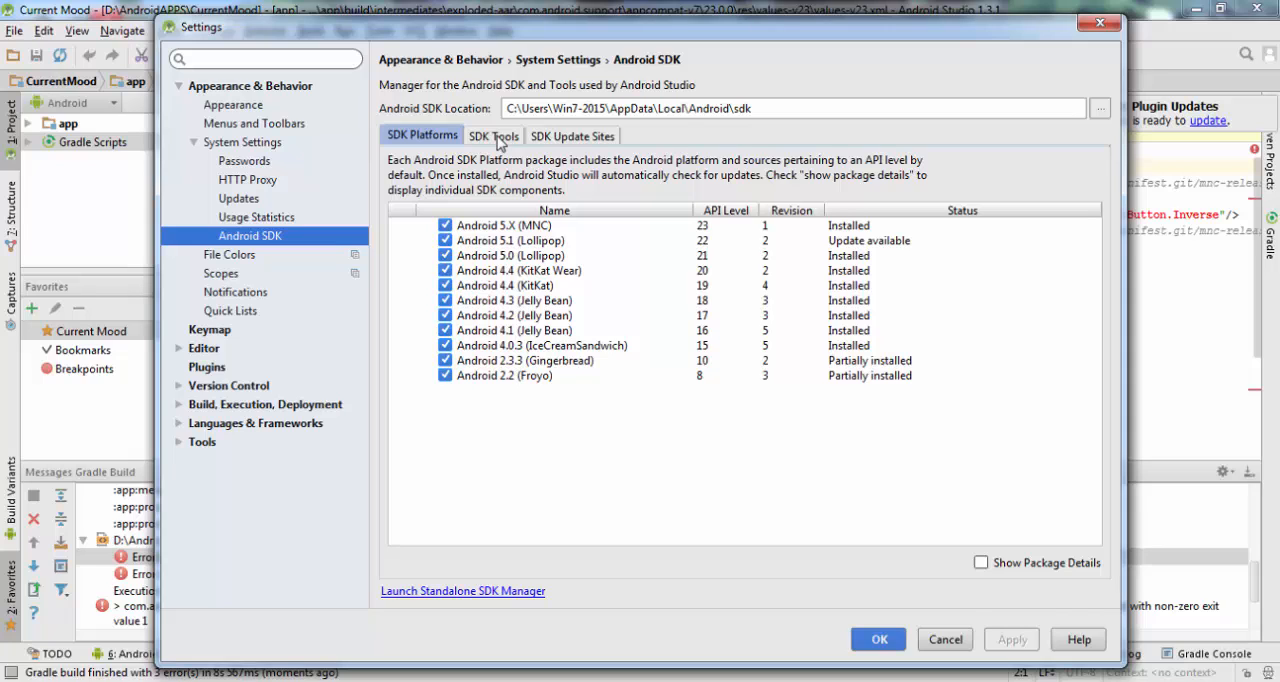
Step: Review SDK Tools (Build Tools, Platform-Tools 23, Support Library 23), then expand Build, Execution, Deployment
{"action": "left_click", "coordinate": [492, 136]}
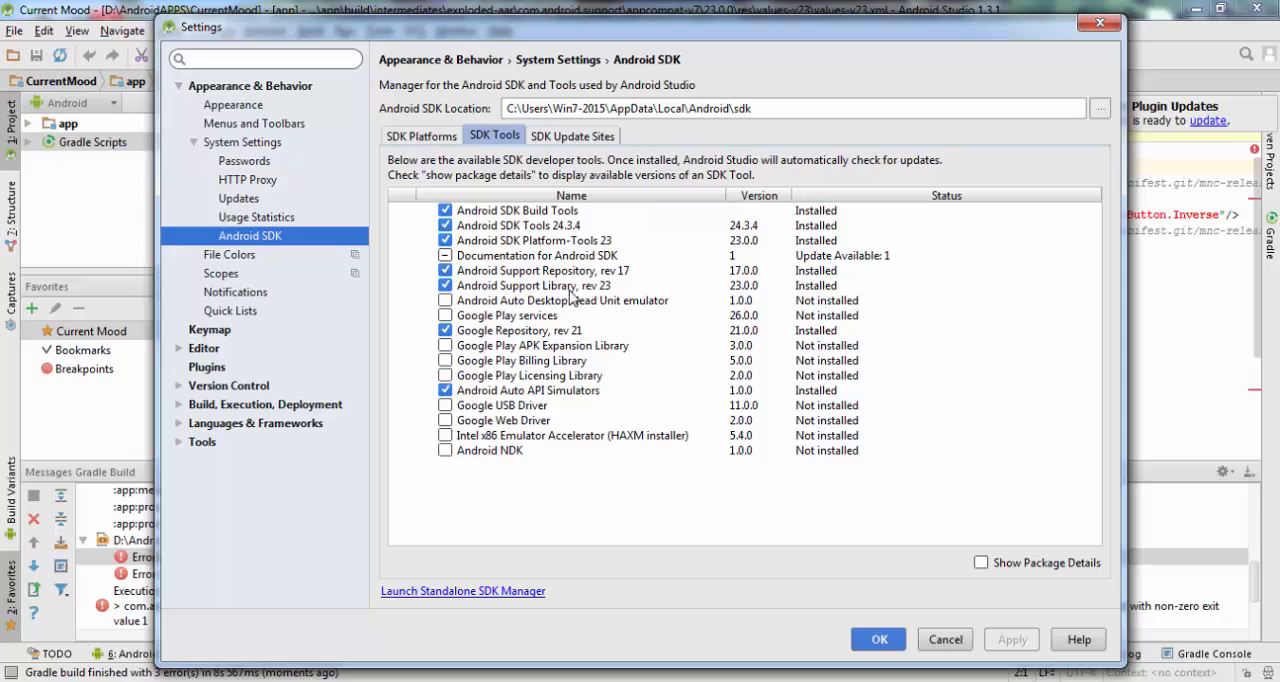
{"action": "mouse_move", "coordinate": [710, 288]}
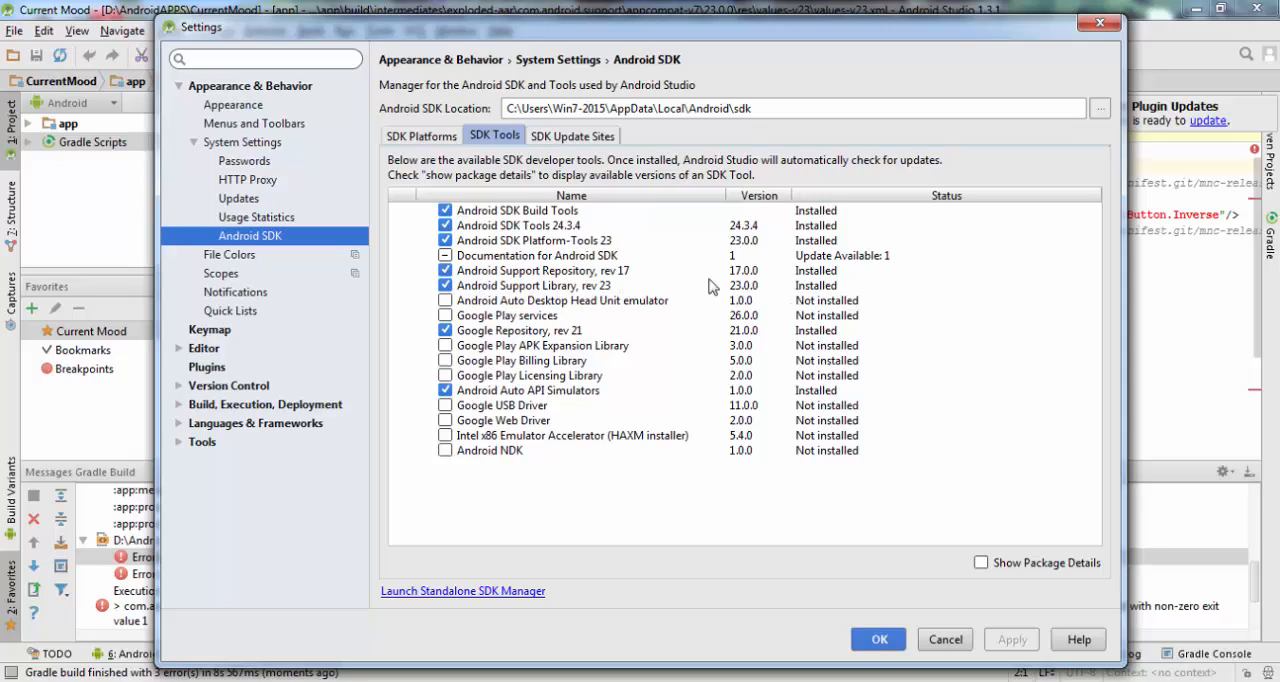
{"action": "mouse_move", "coordinate": [600, 292]}
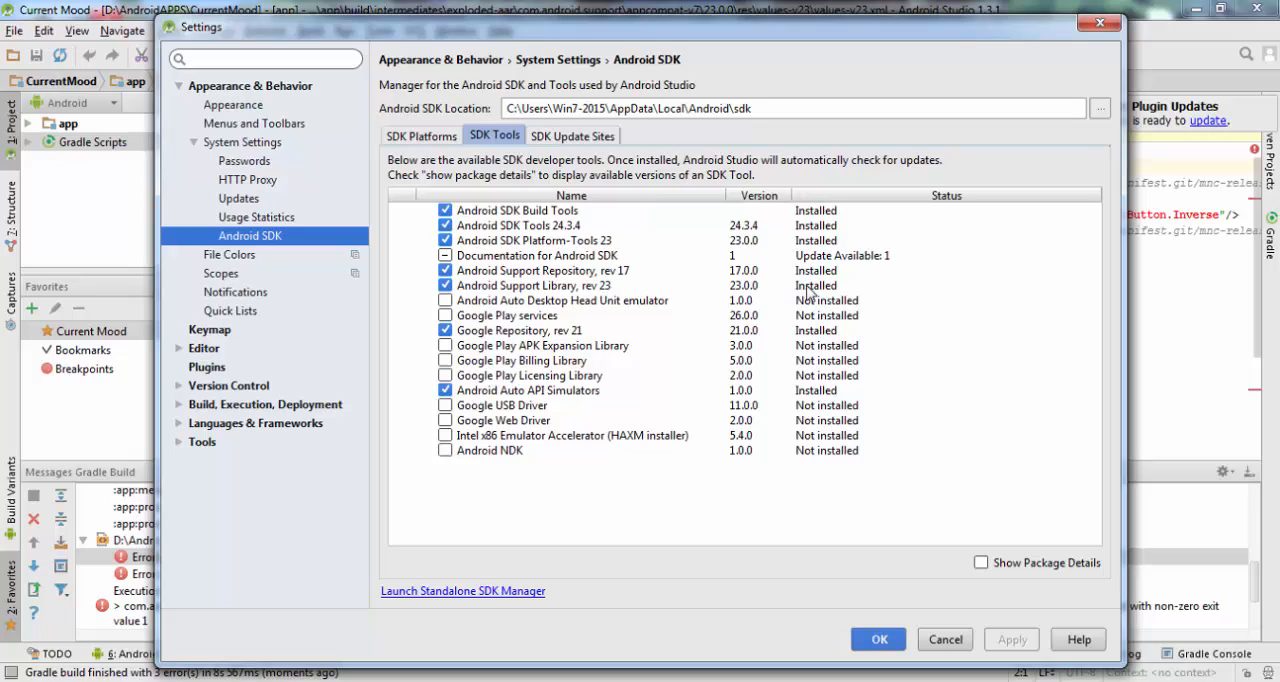
{"action": "mouse_move", "coordinate": [762, 292]}
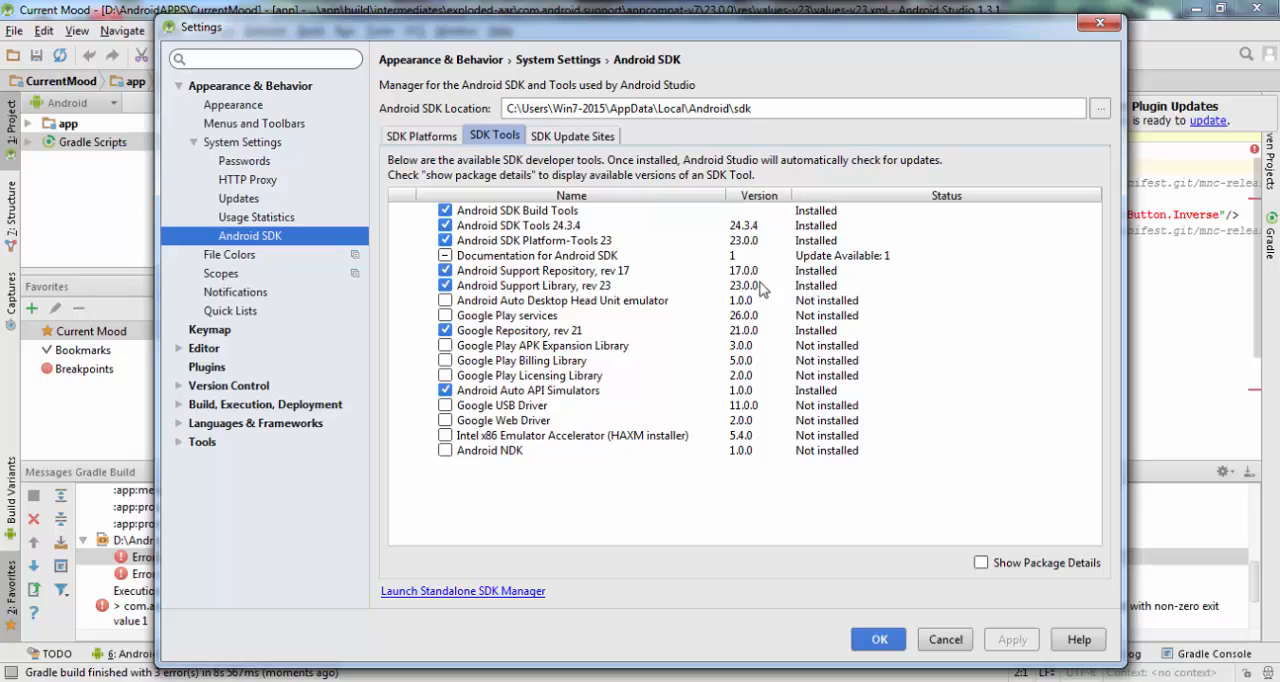
{"action": "left_click", "coordinate": [178, 404]}
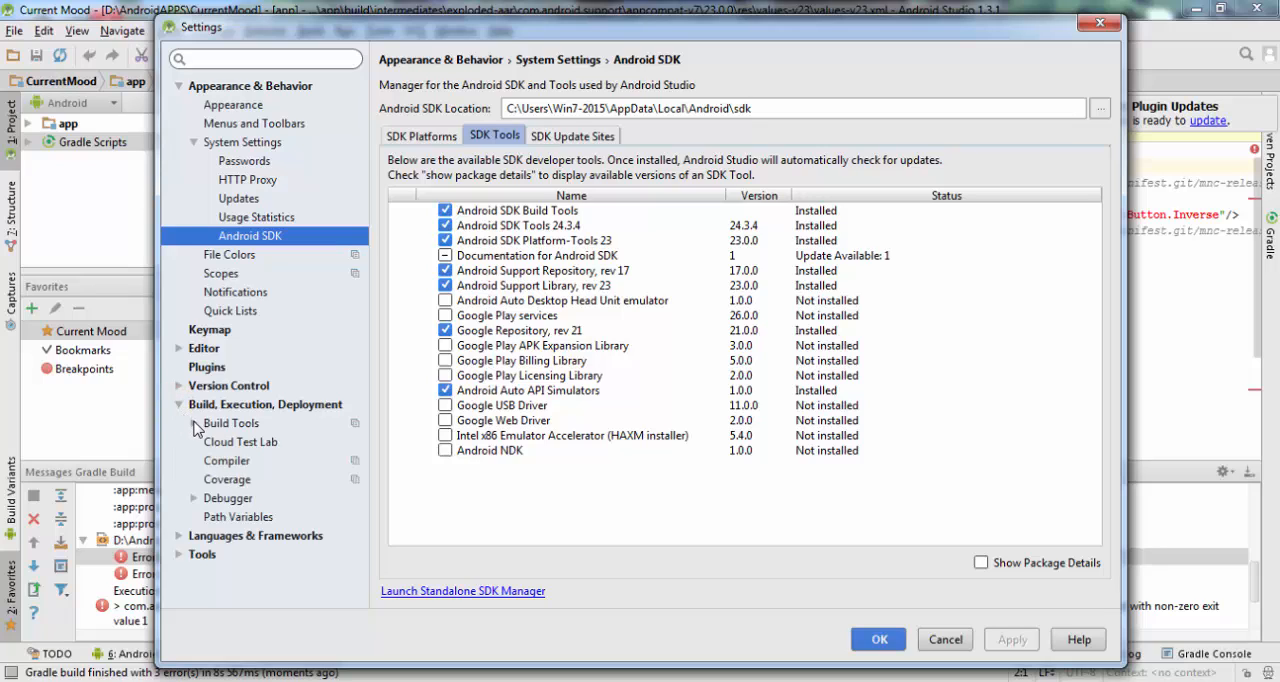
Step: Review the Gradle build tools page, confirming the default Gradle wrapper is used
{"action": "left_click", "coordinate": [232, 422]}
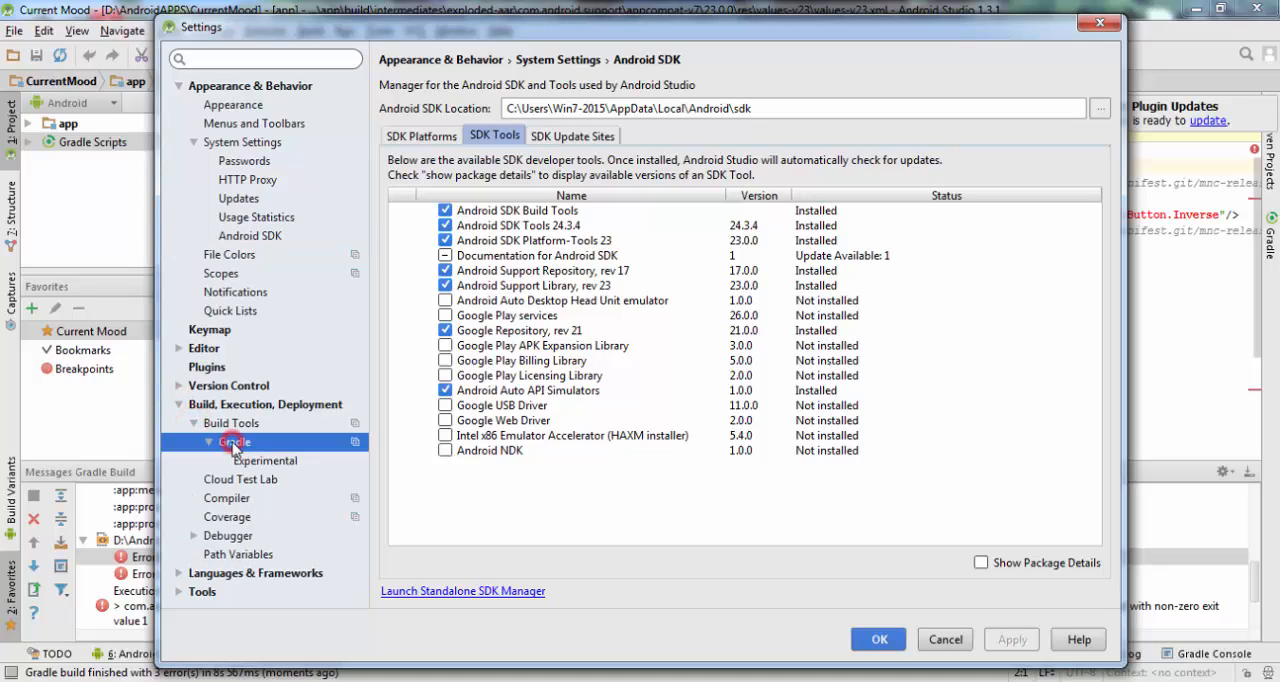
{"action": "left_click", "coordinate": [234, 442]}
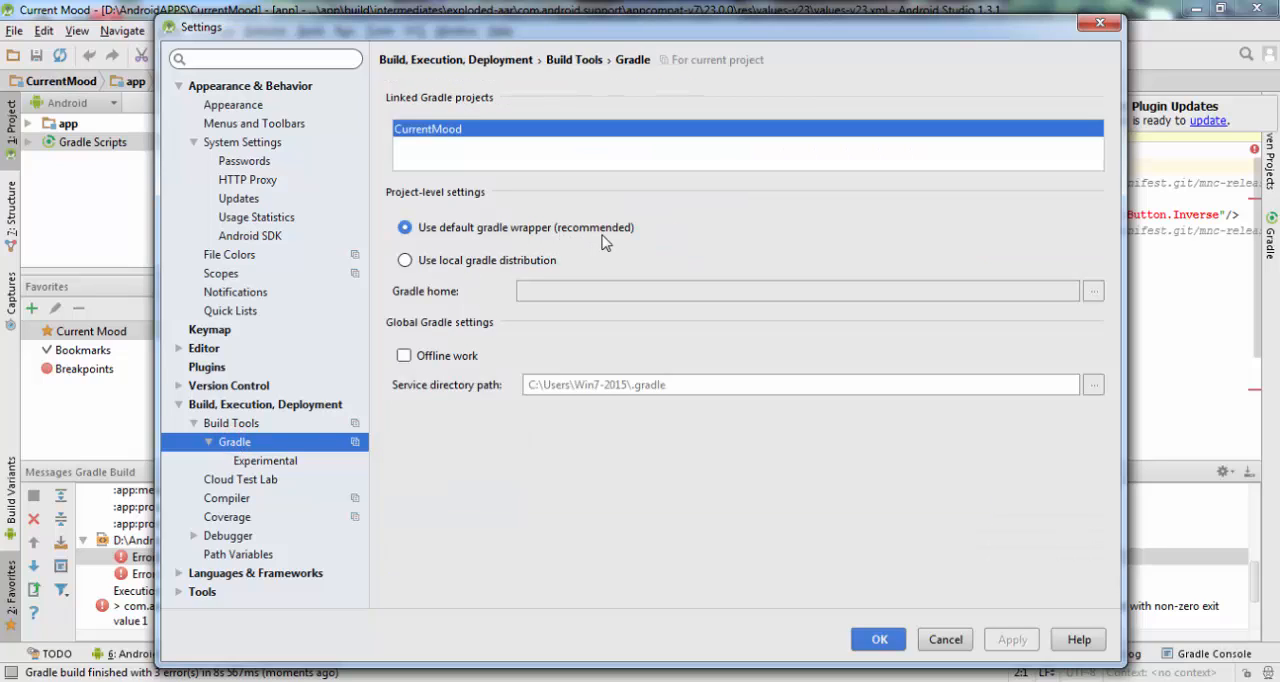
{"action": "mouse_move", "coordinate": [592, 286]}
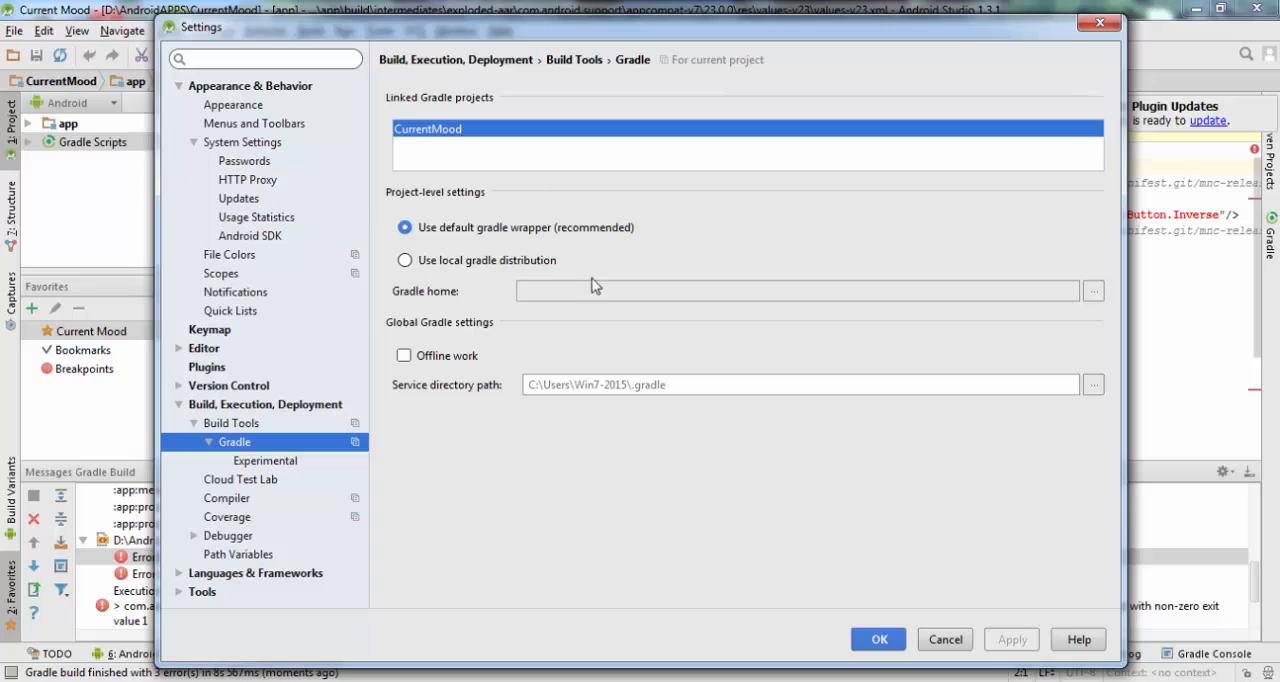
{"action": "mouse_move", "coordinate": [512, 260]}
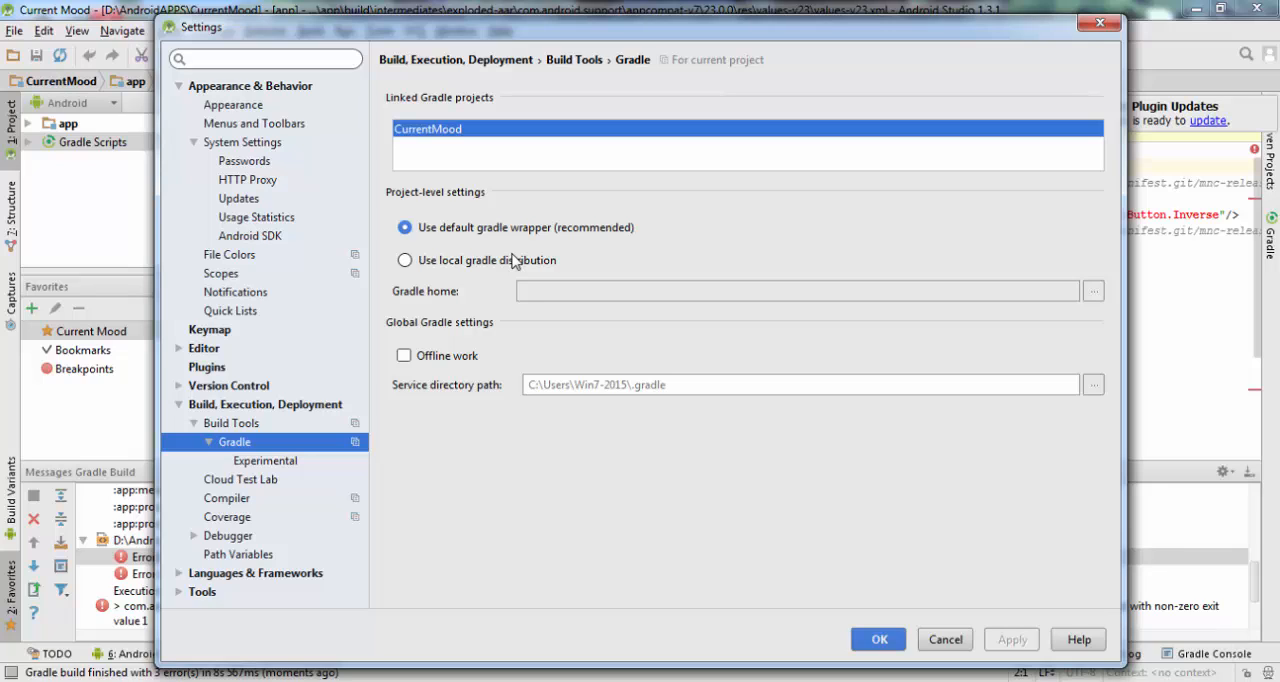
{"action": "mouse_move", "coordinate": [836, 610]}
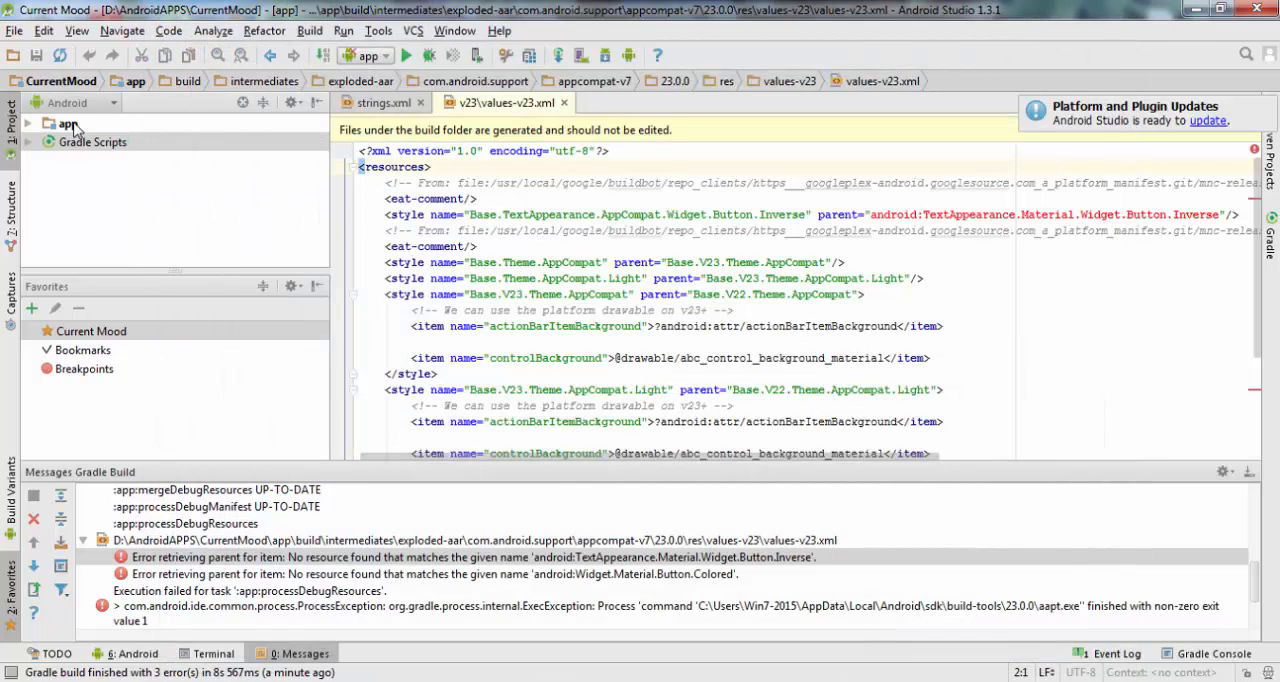
Step: Select the app module in the Project panel and bring up its context menu
{"action": "left_click", "coordinate": [68, 122]}
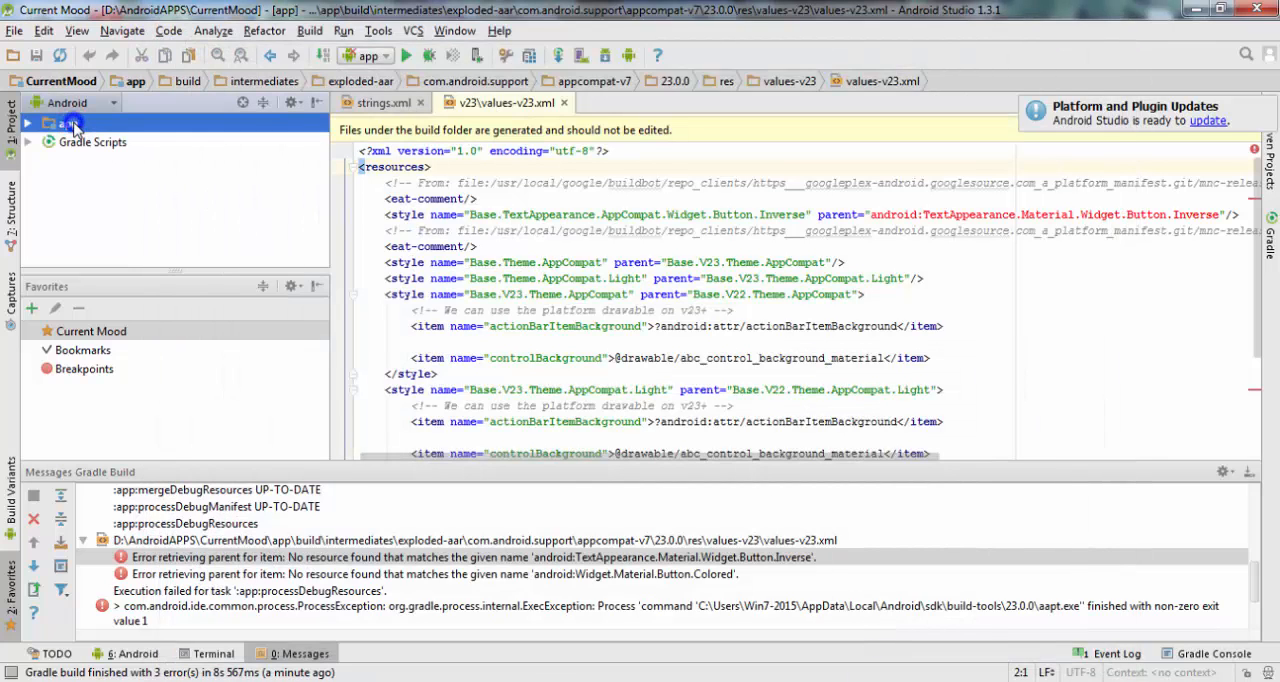
{"action": "right_click", "coordinate": [64, 124]}
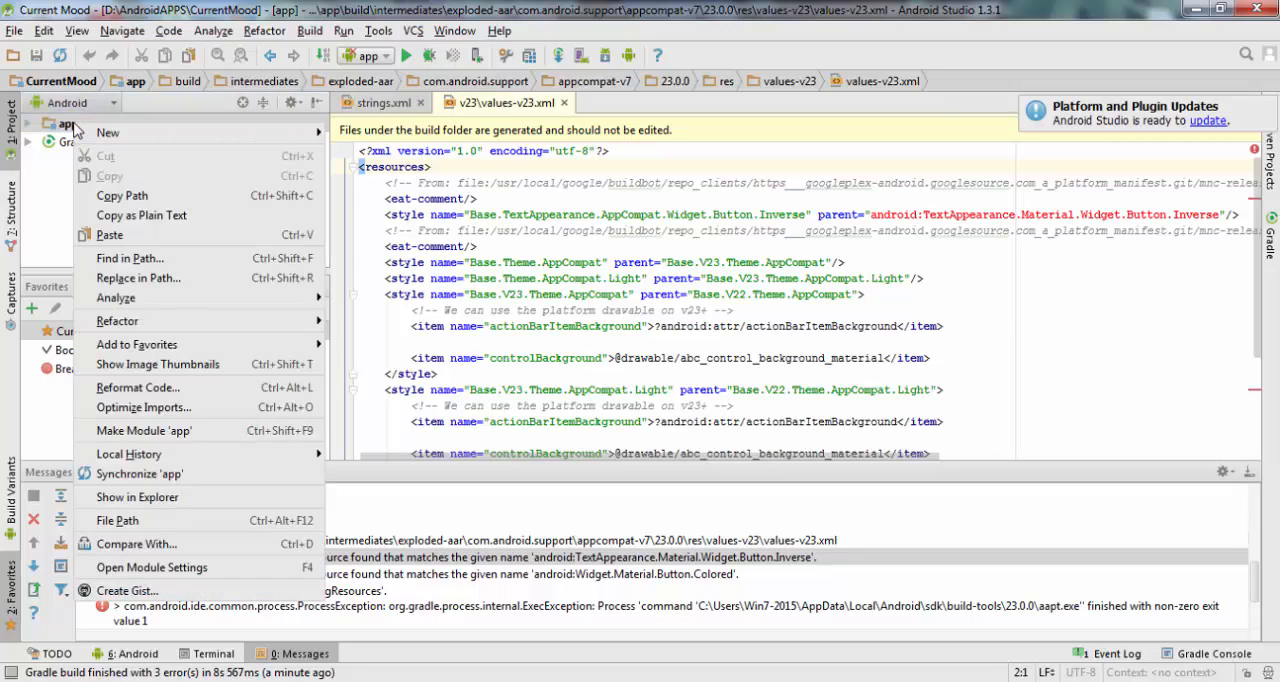
{"action": "mouse_move", "coordinate": [128, 590]}
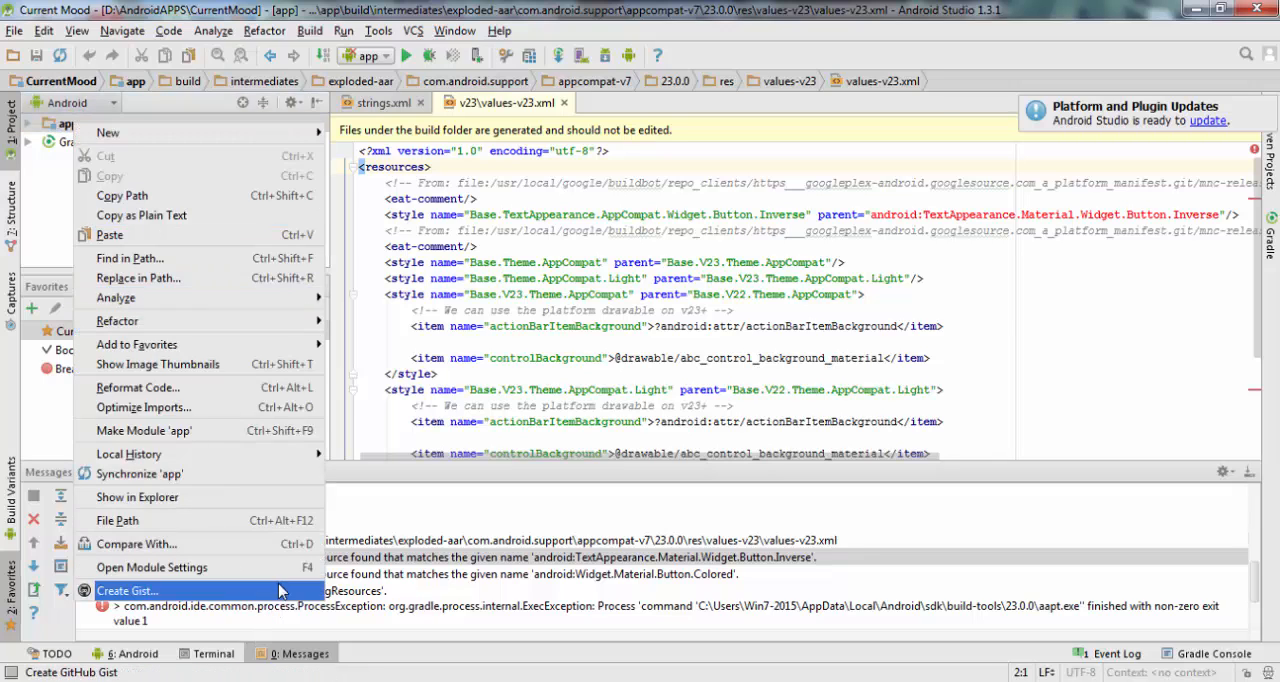
{"action": "mouse_move", "coordinate": [136, 544]}
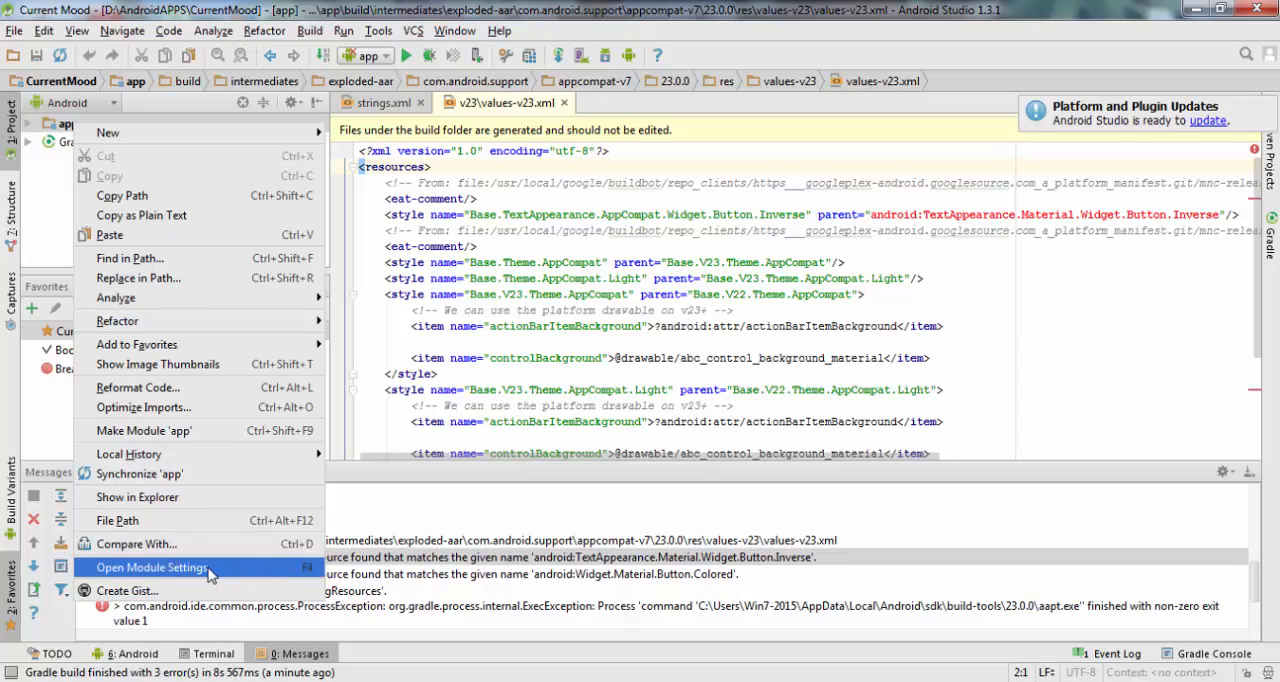
Step: Open the app module's Project Structure and review Dependencies and Flavors: min SDK 8, target 23
{"action": "left_click", "coordinate": [152, 568]}
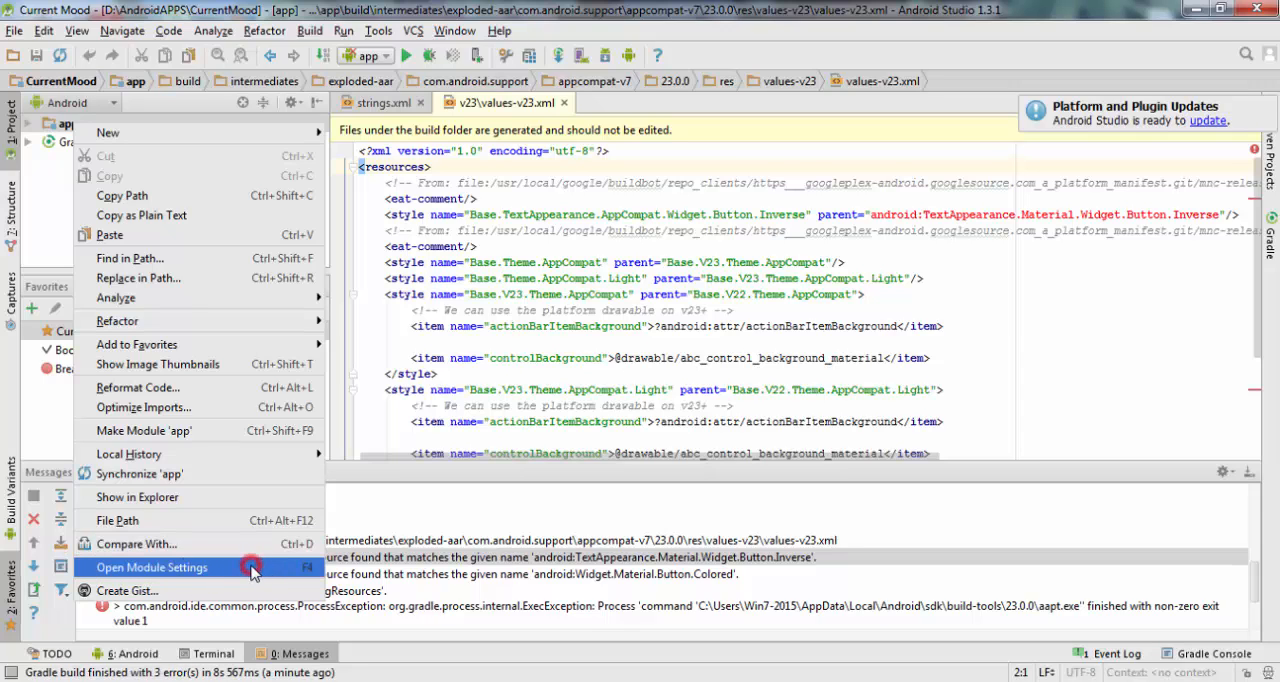
{"action": "left_click", "coordinate": [152, 568]}
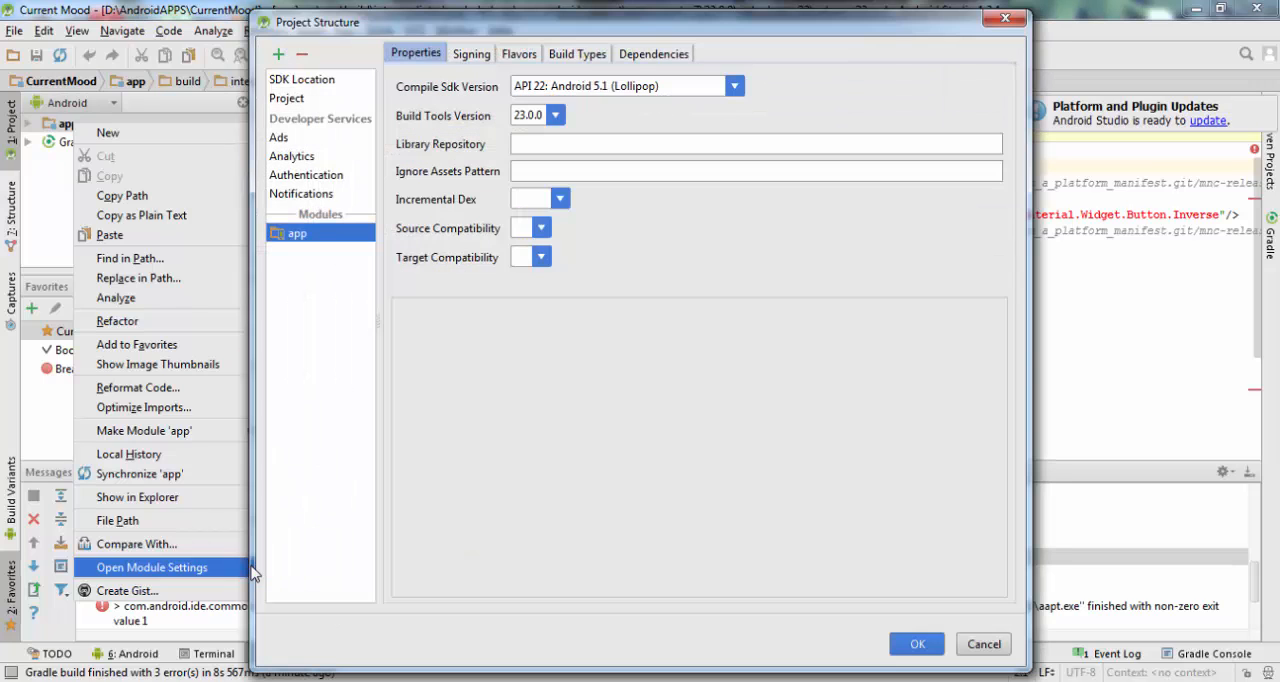
{"action": "left_click", "coordinate": [152, 568]}
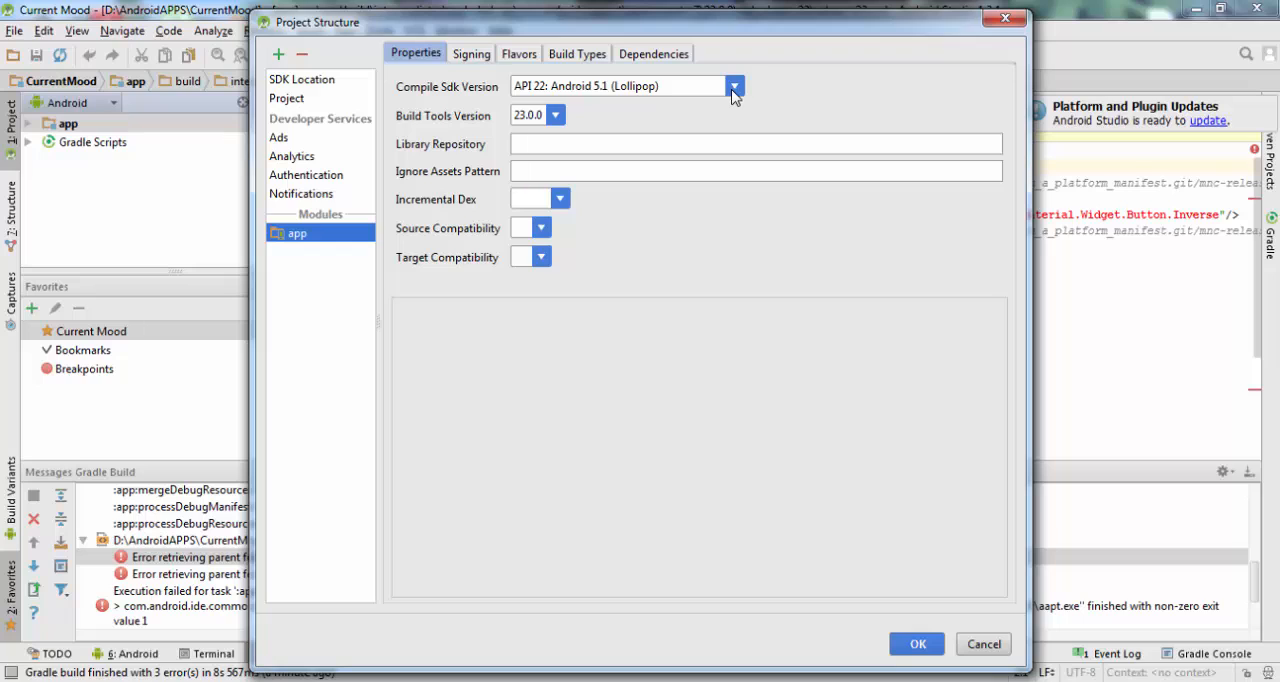
{"action": "mouse_move", "coordinate": [462, 88]}
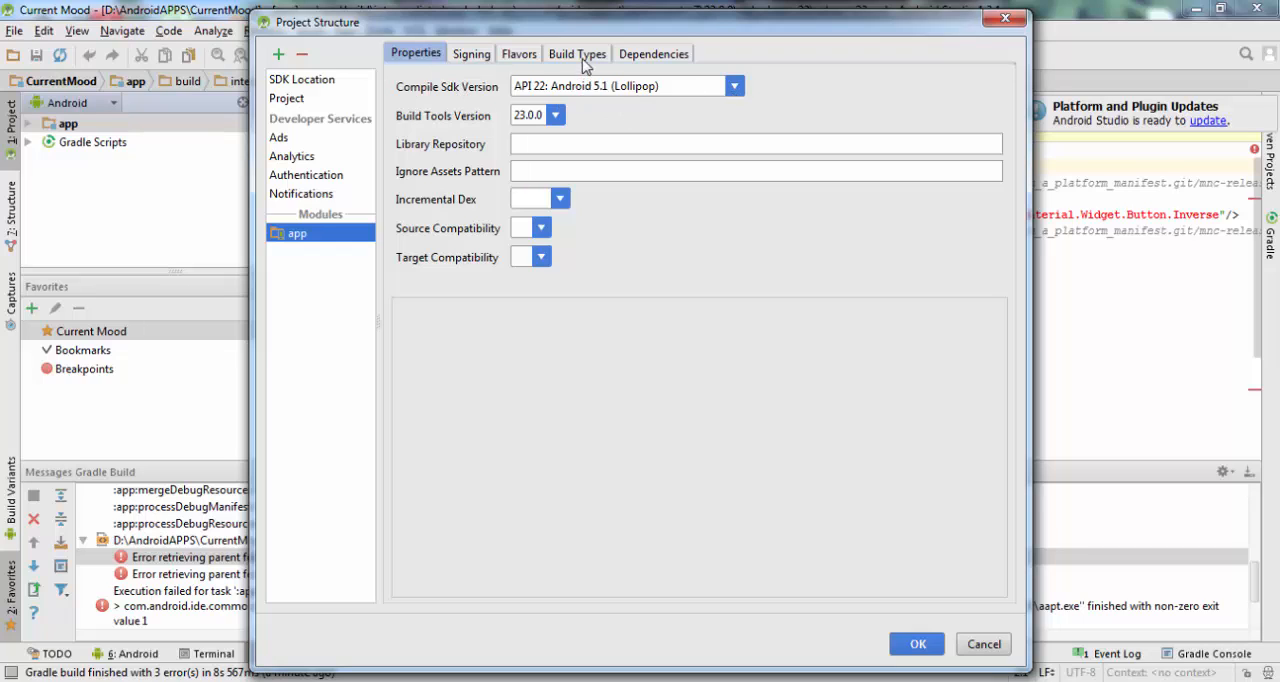
{"action": "left_click", "coordinate": [652, 52]}
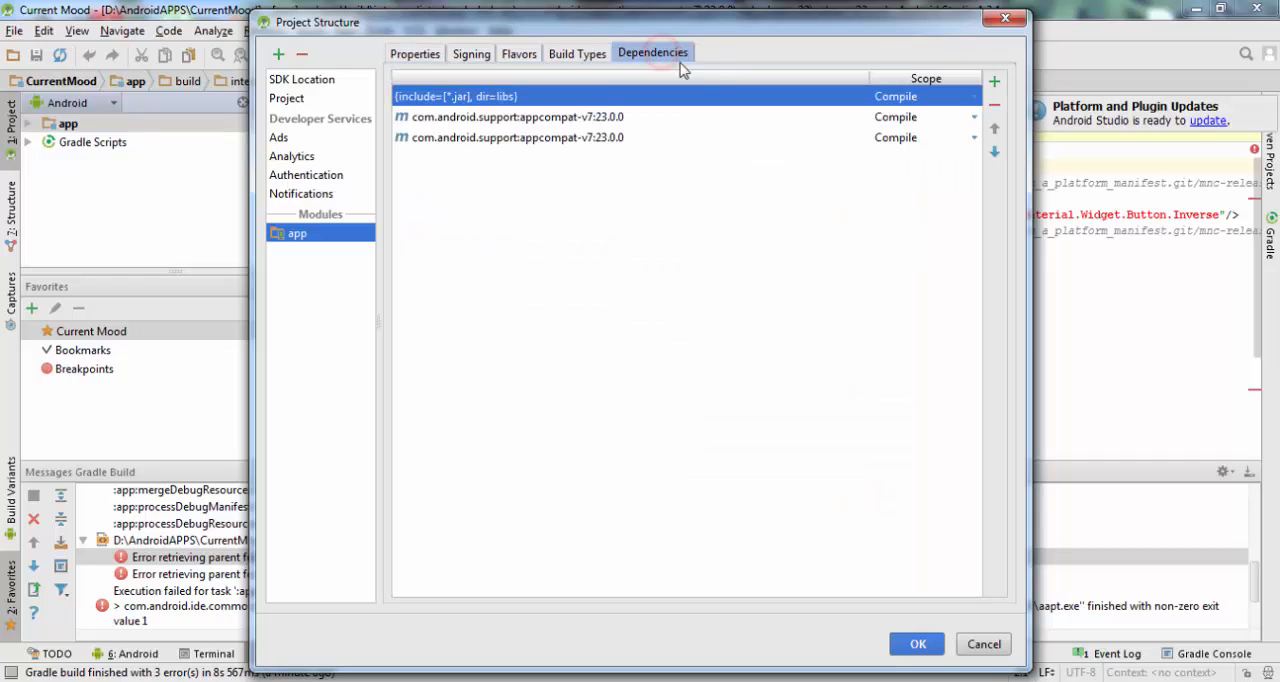
{"action": "left_click", "coordinate": [520, 52]}
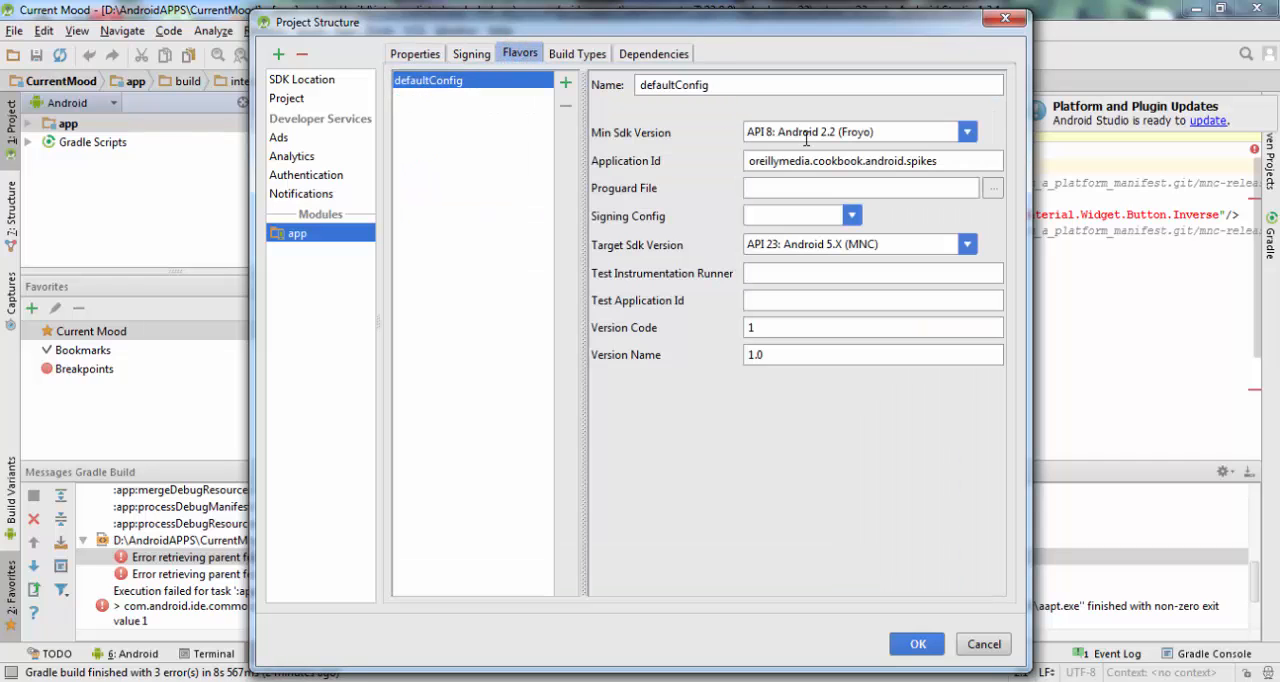
{"action": "mouse_move", "coordinate": [858, 152]}
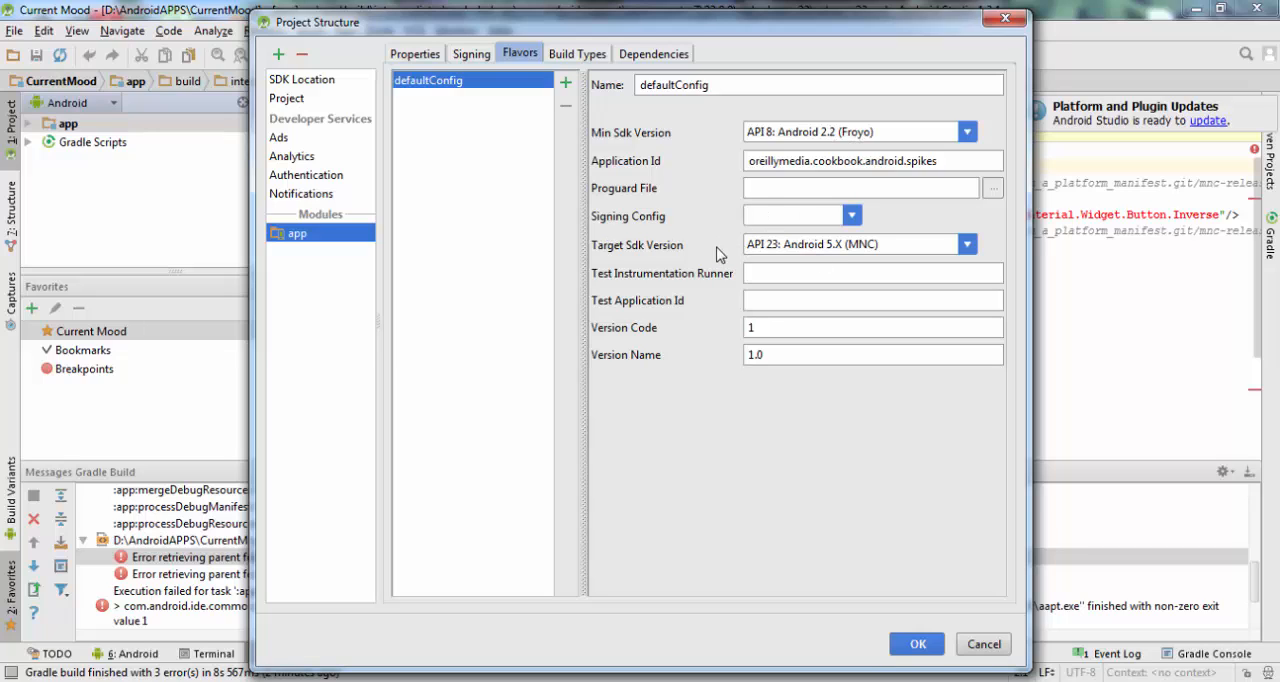
{"action": "mouse_move", "coordinate": [892, 268]}
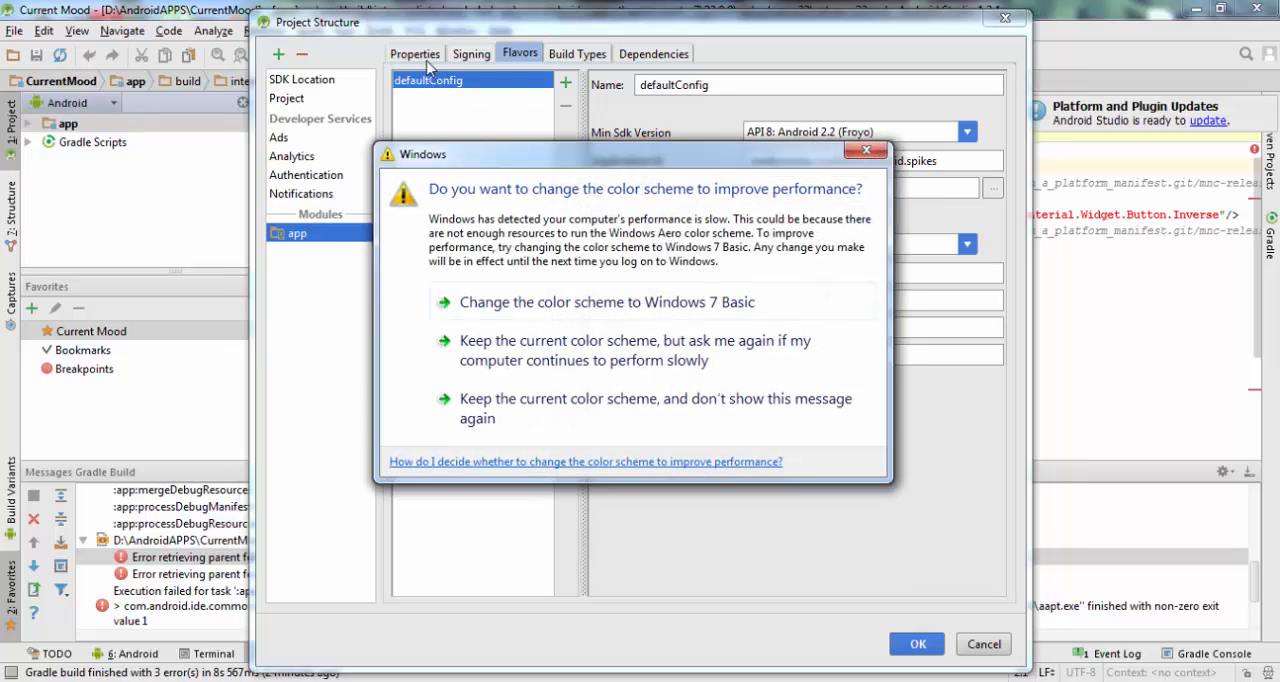
{"action": "mouse_move", "coordinate": [644, 308]}
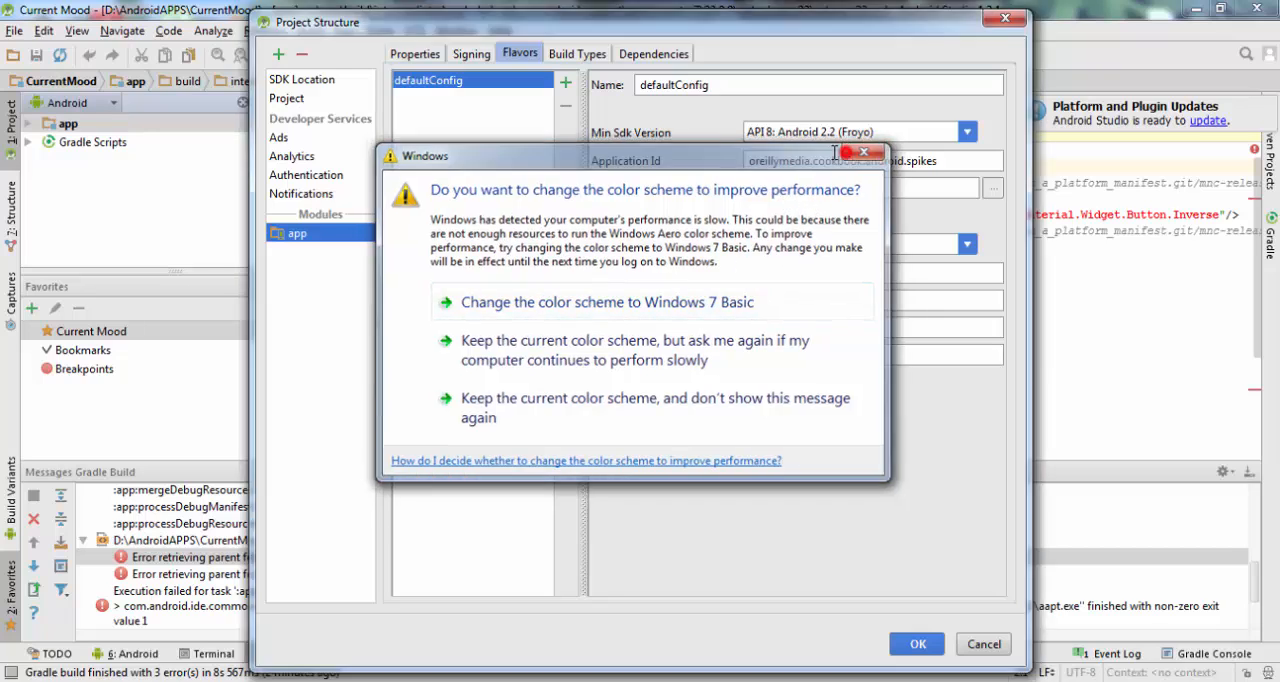
Step: Set the app module's Compile Sdk Version to API 23: Android 5.X (MNC) in Properties
{"action": "left_click", "coordinate": [416, 52]}
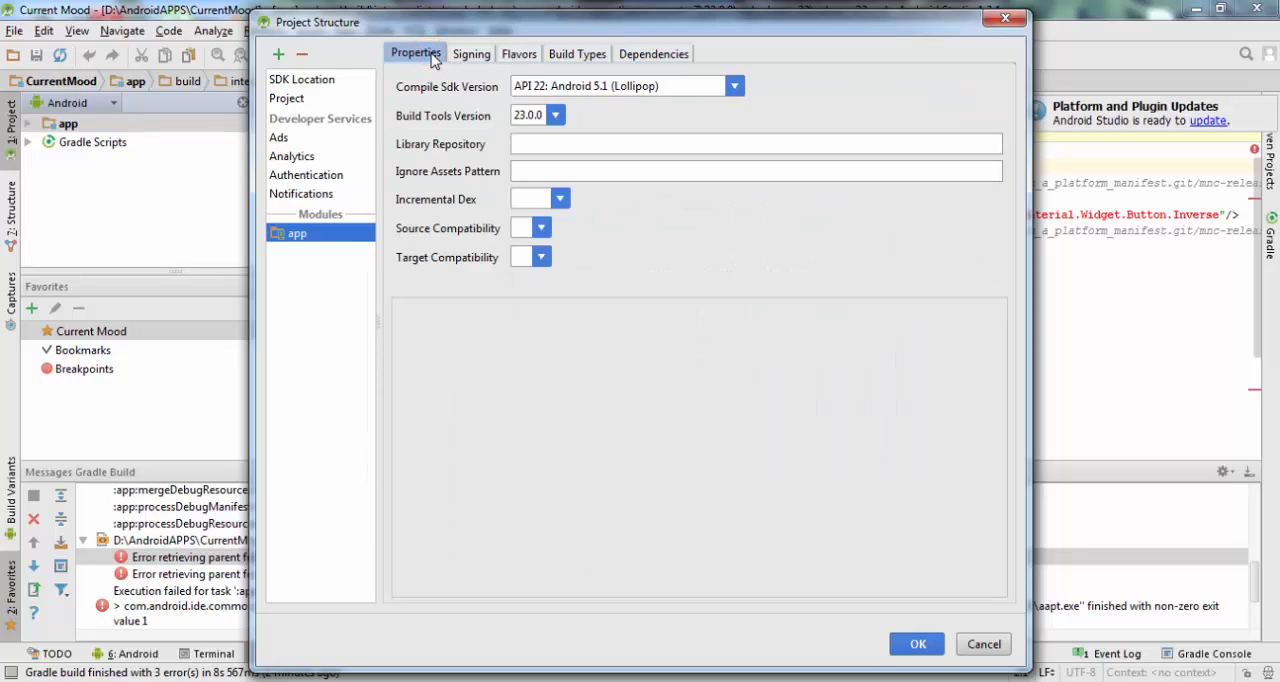
{"action": "mouse_move", "coordinate": [492, 80]}
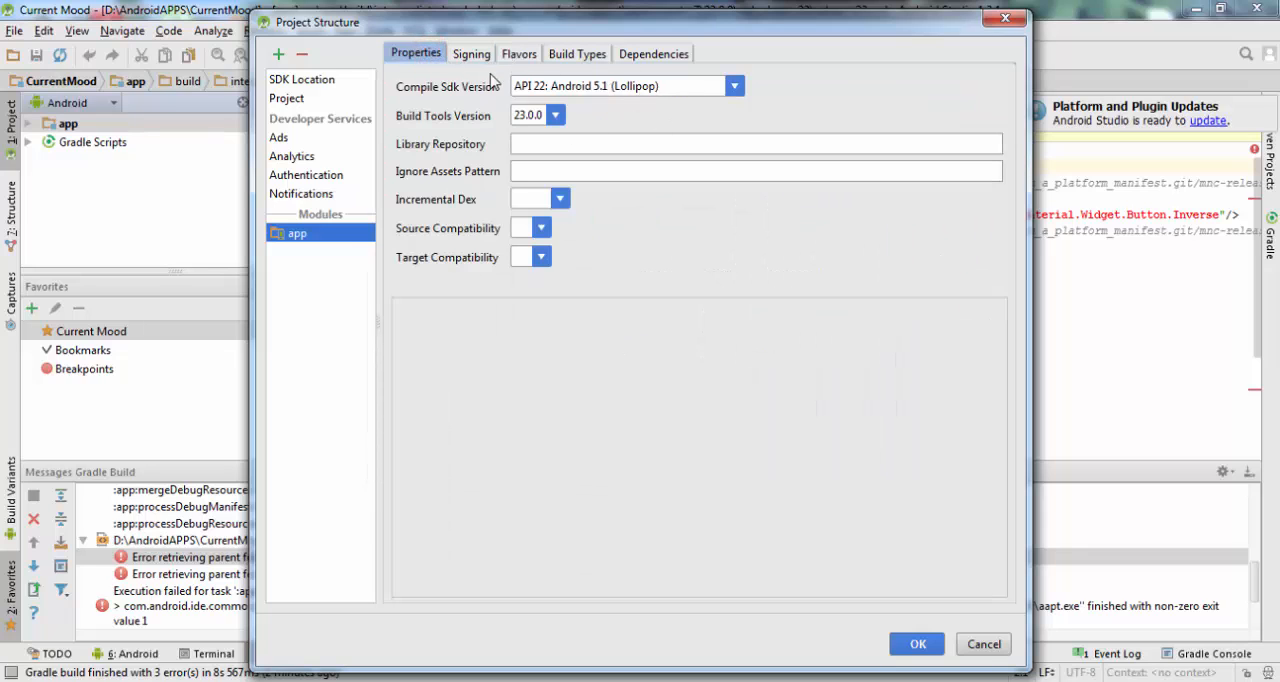
{"action": "mouse_move", "coordinate": [688, 102]}
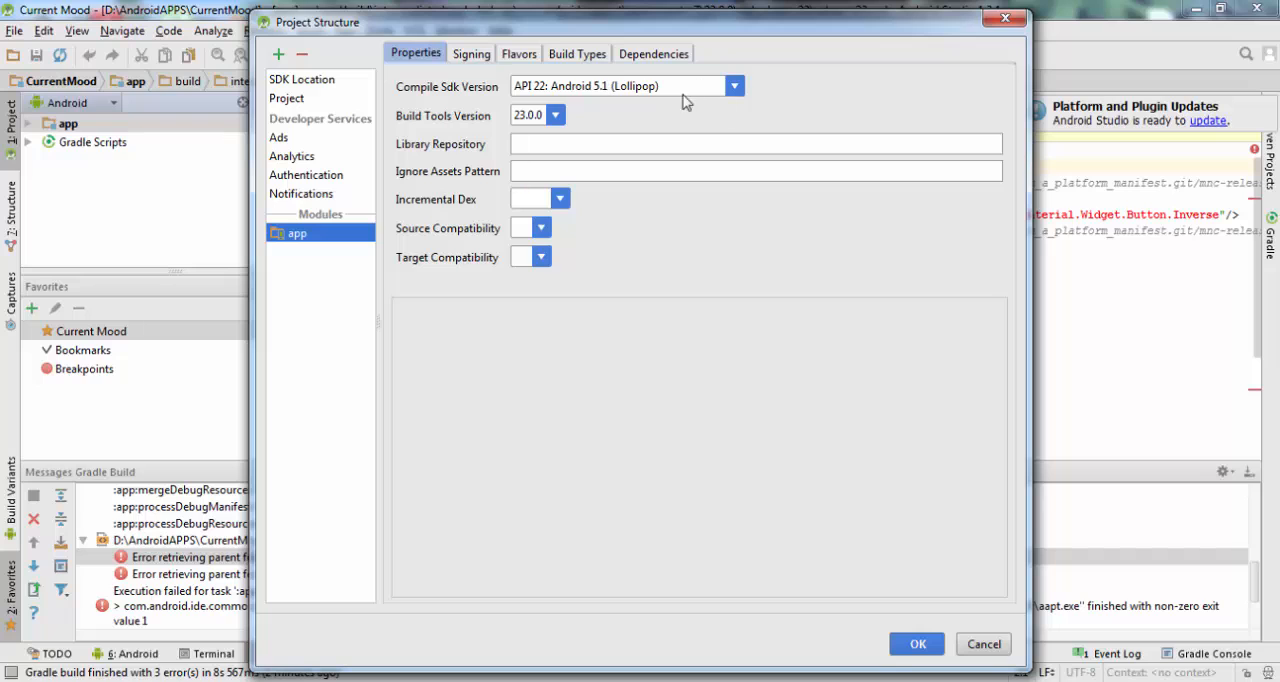
{"action": "left_click", "coordinate": [736, 86]}
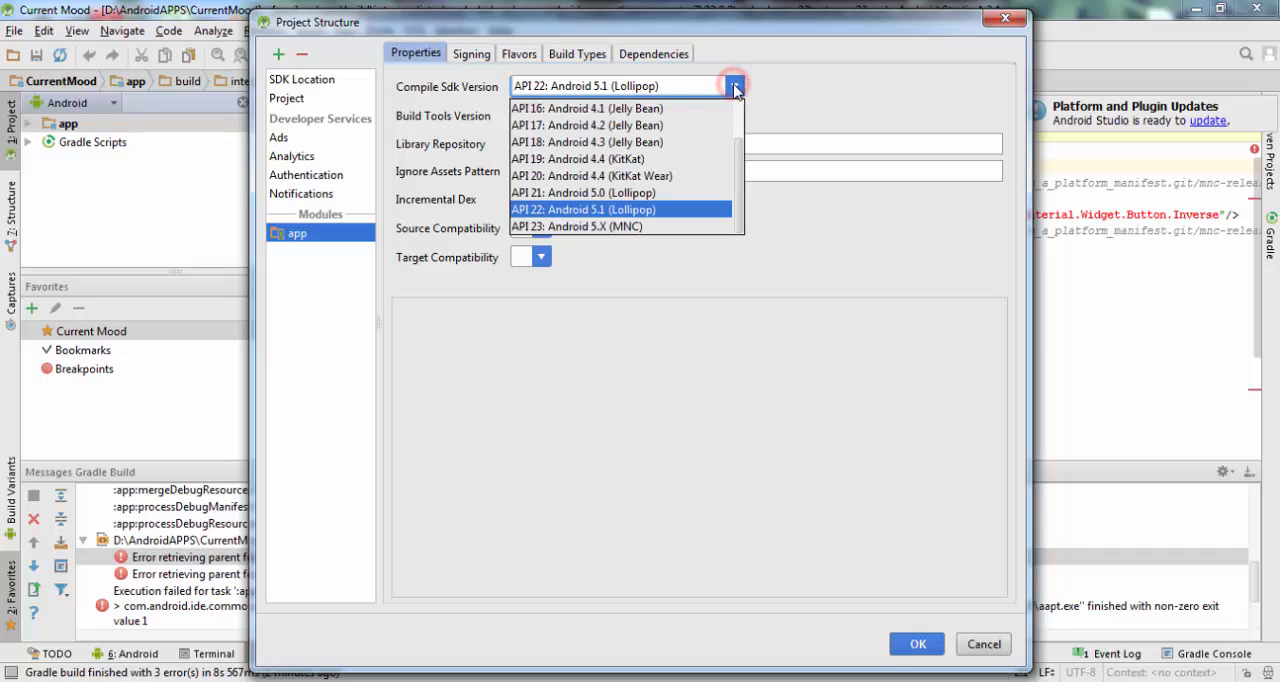
{"action": "mouse_move", "coordinate": [620, 226]}
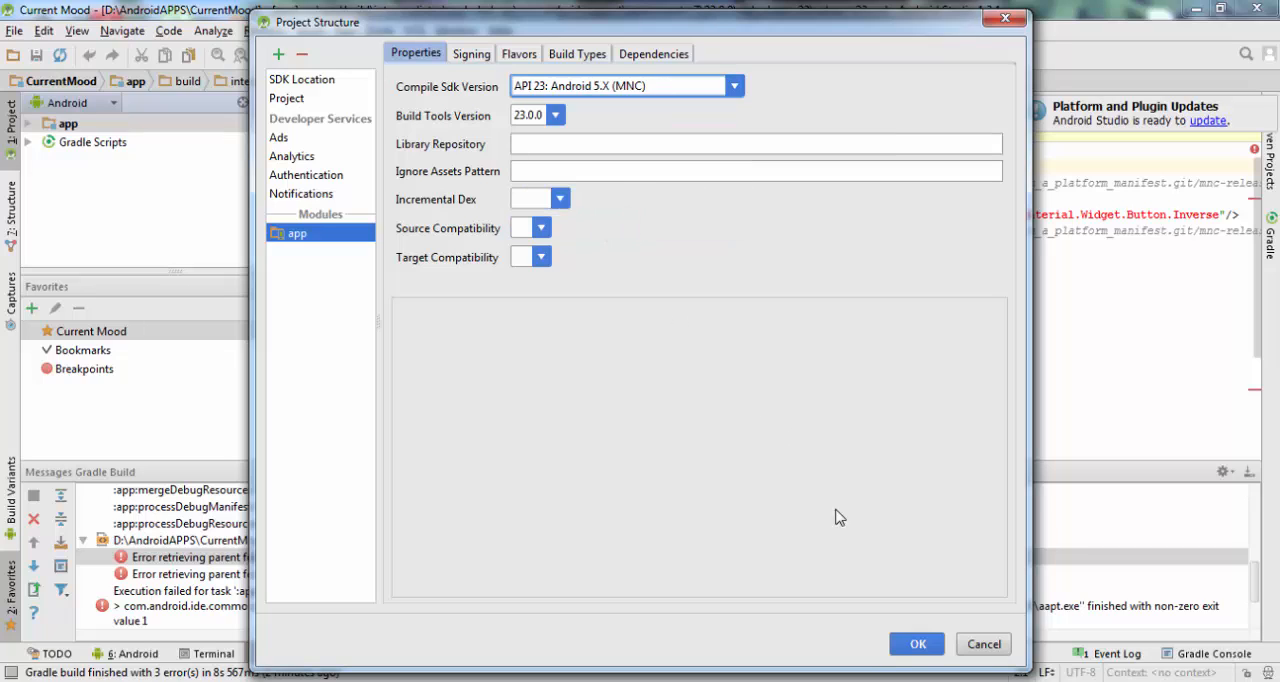
{"action": "left_click", "coordinate": [916, 644]}
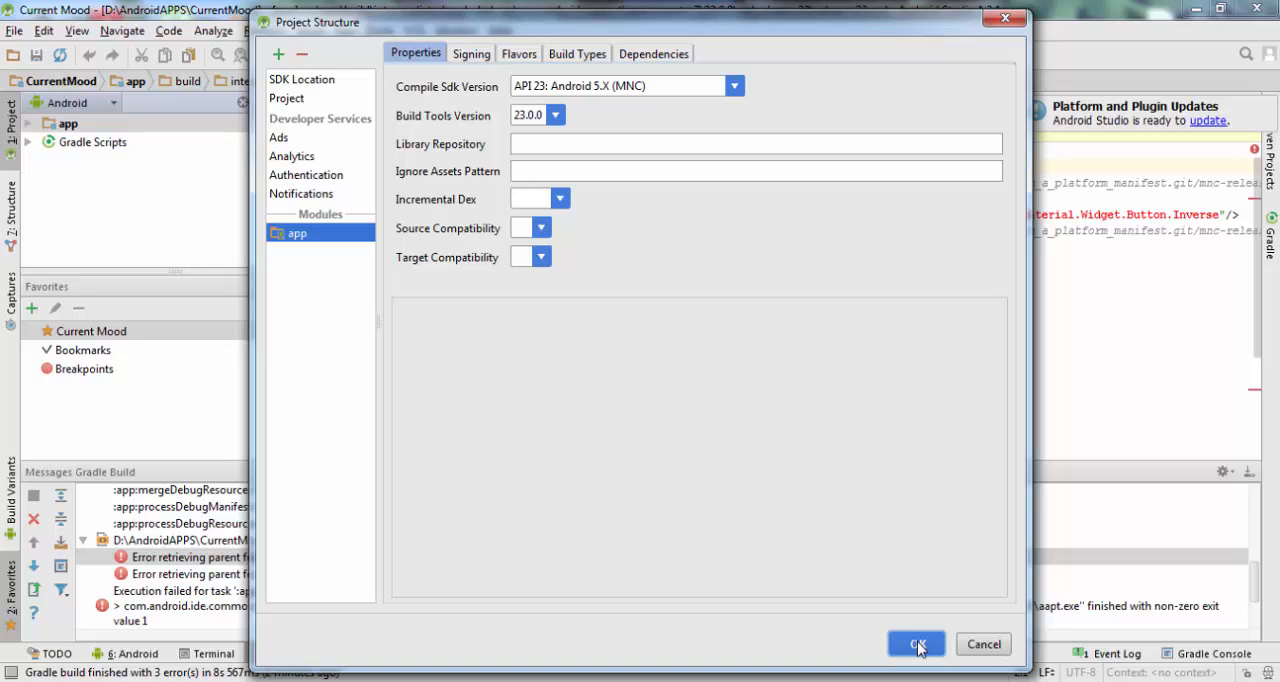
Step: Confirm the module settings with OK and let Gradle rebuild without errors
{"action": "left_click", "coordinate": [916, 644]}
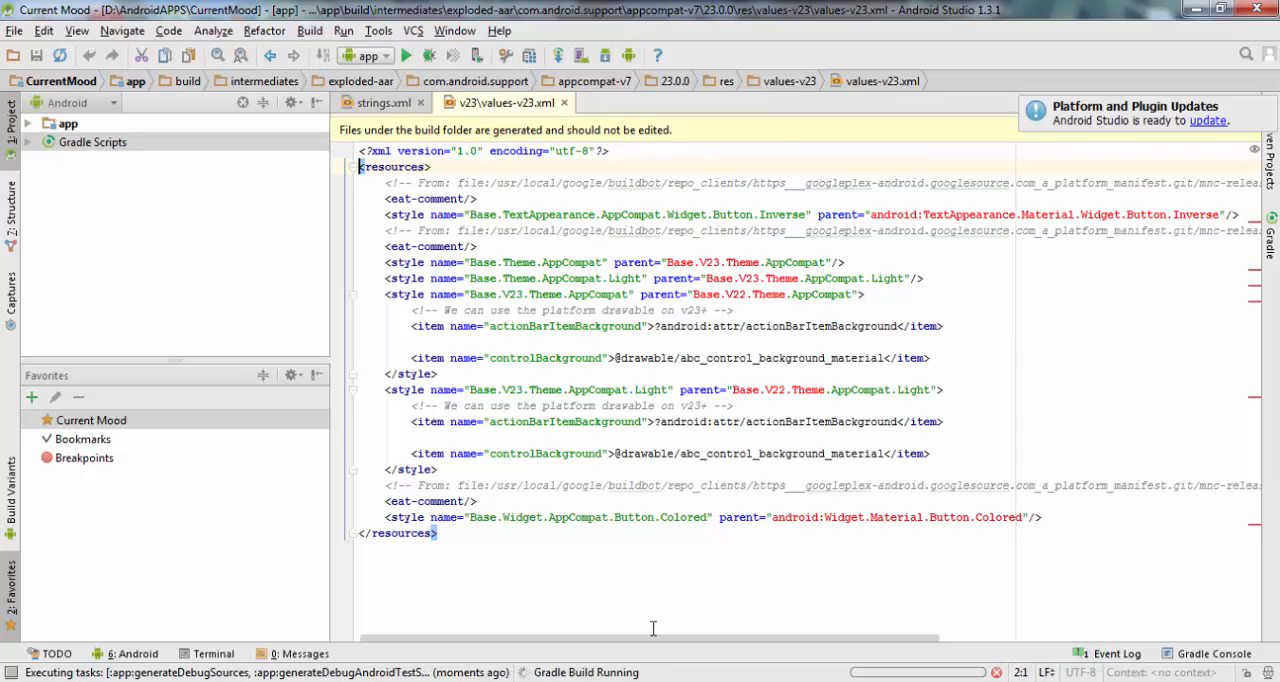
{"action": "mouse_move", "coordinate": [458, 660]}
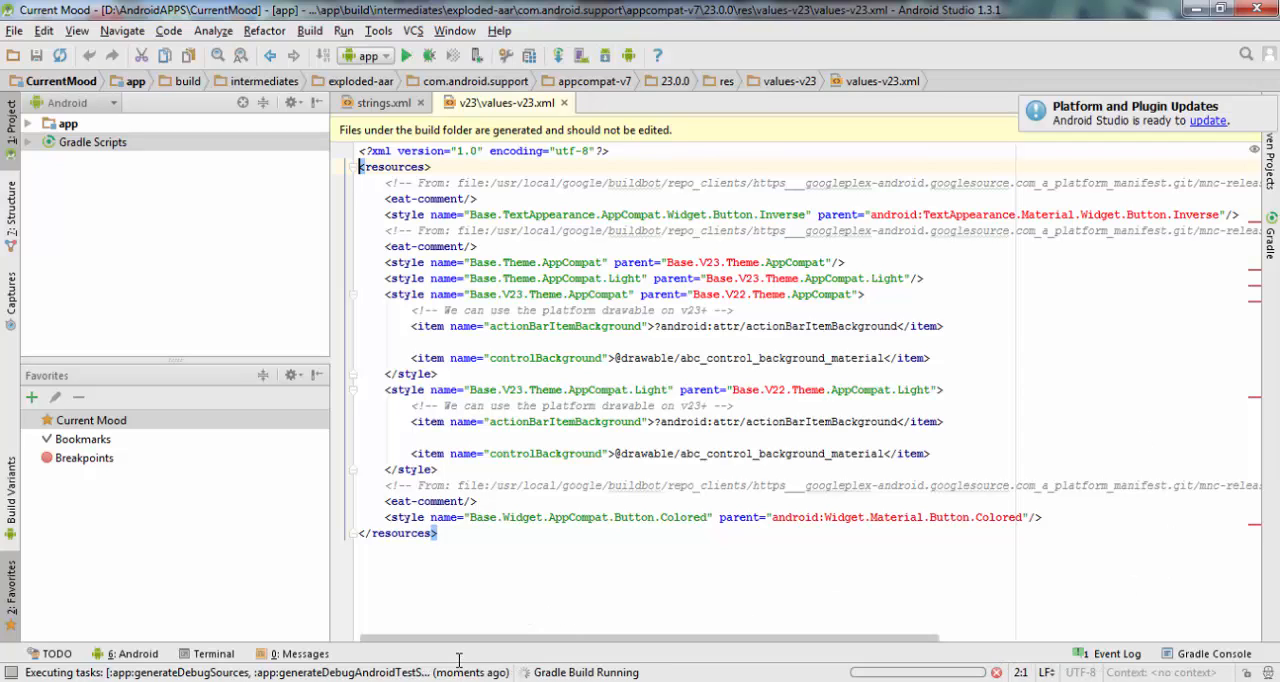
{"action": "mouse_move", "coordinate": [676, 612]}
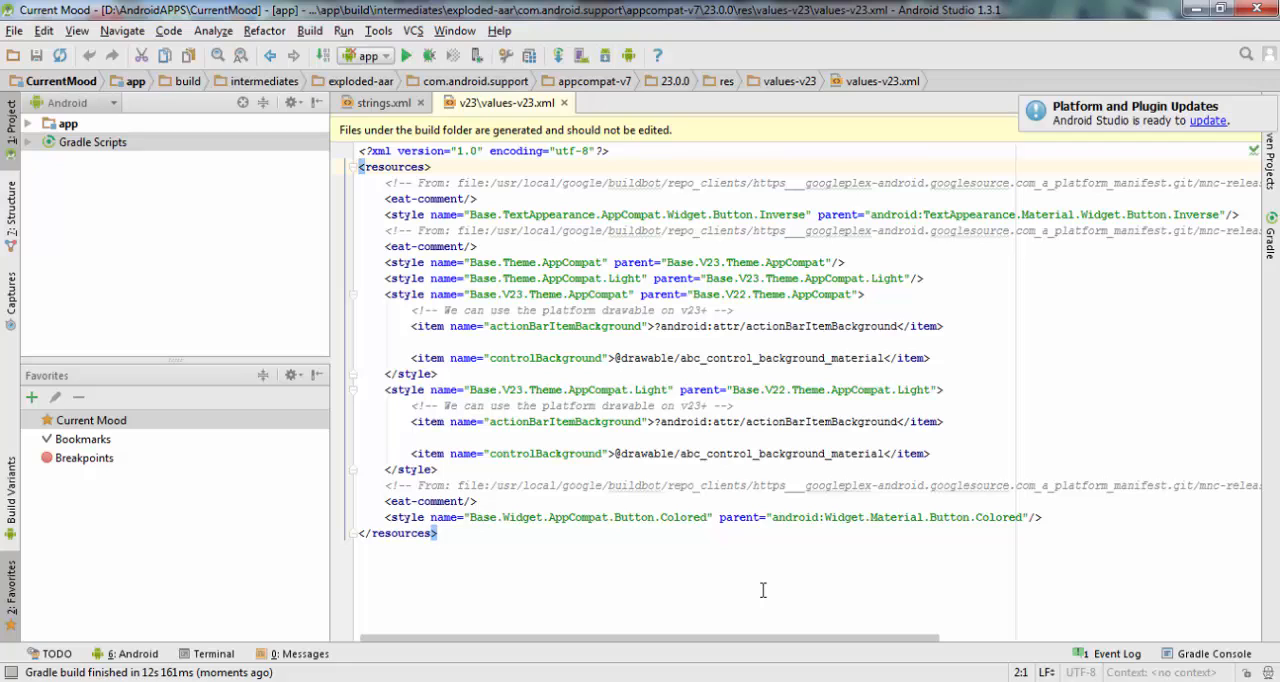
{"action": "mouse_move", "coordinate": [1068, 282]}
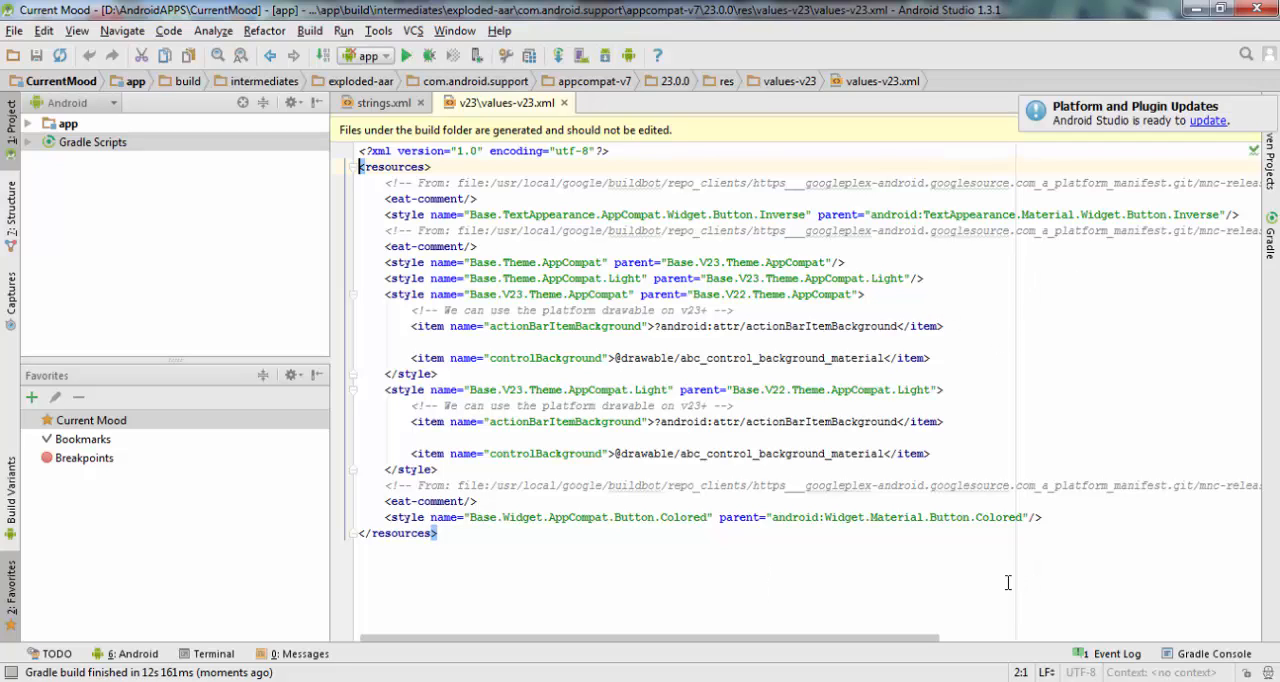
{"action": "mouse_move", "coordinate": [336, 42]}
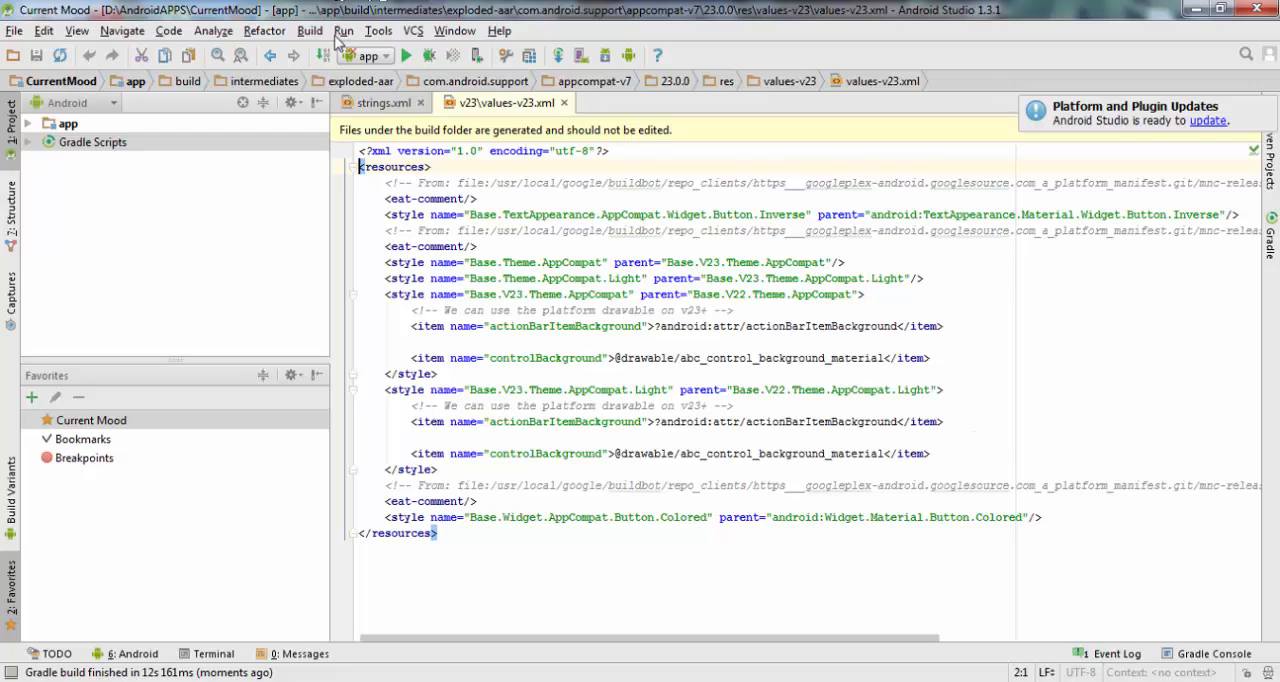
Step: Run Build > Clean Project and let Gradle finish in about 10 seconds without errors
{"action": "left_click", "coordinate": [308, 30]}
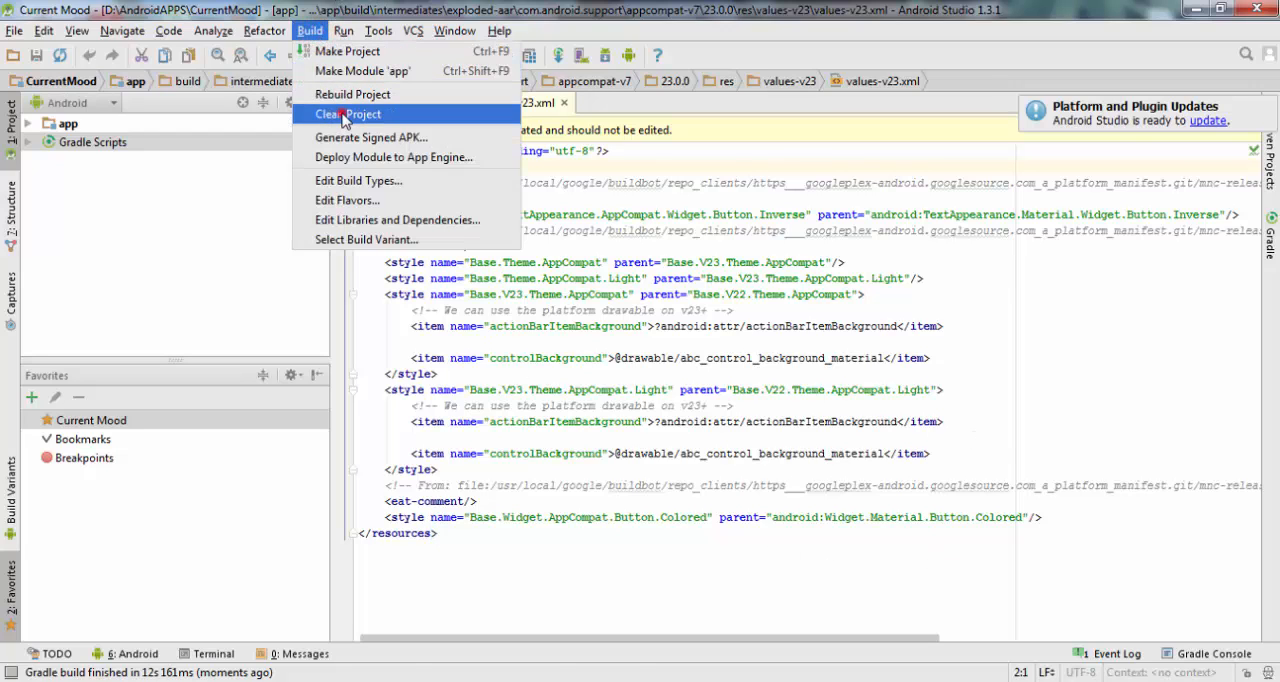
{"action": "left_click", "coordinate": [348, 112]}
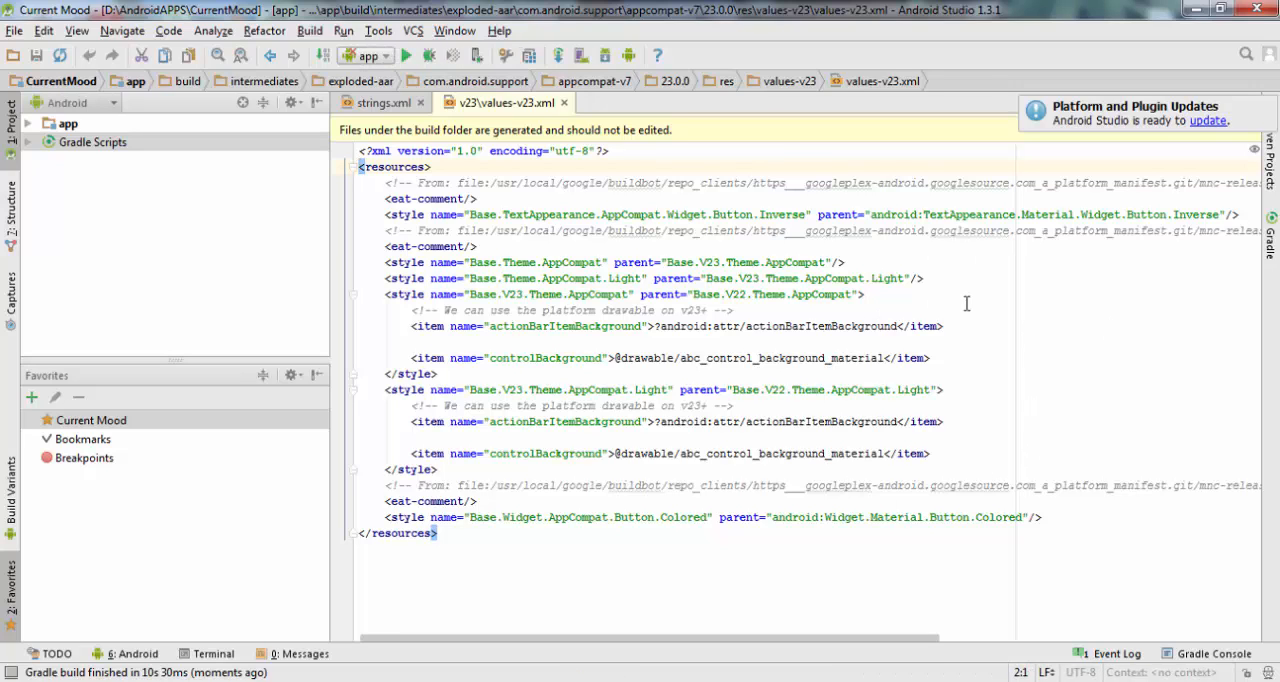
Step: Show the Terminal at the CurrentMood folder and the Event Log with the successful clean build
{"action": "left_click", "coordinate": [210, 652]}
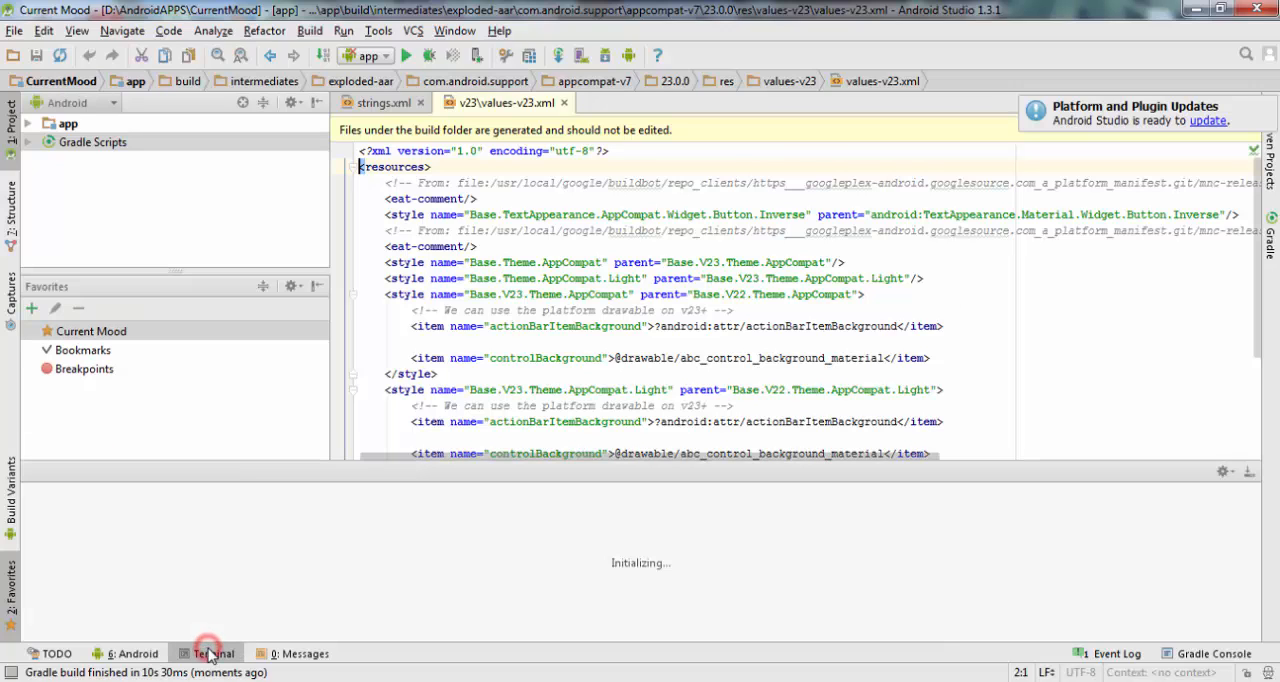
{"action": "left_click", "coordinate": [210, 652]}
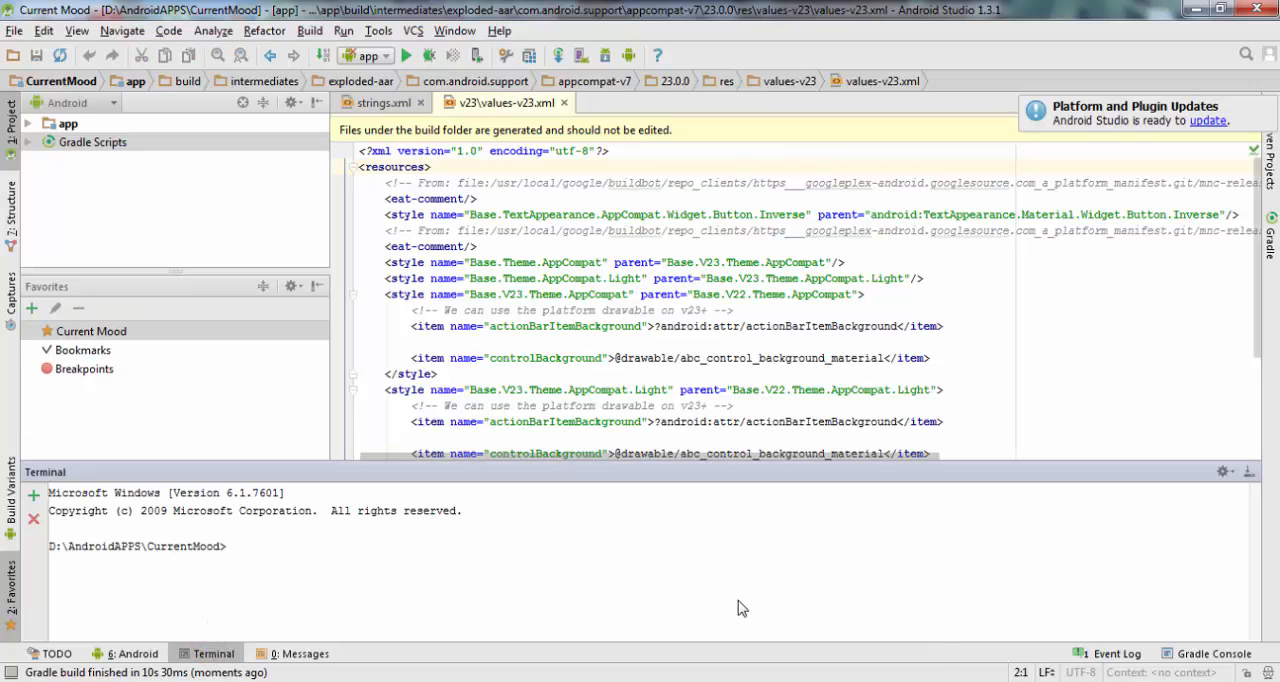
{"action": "left_click", "coordinate": [1112, 652]}
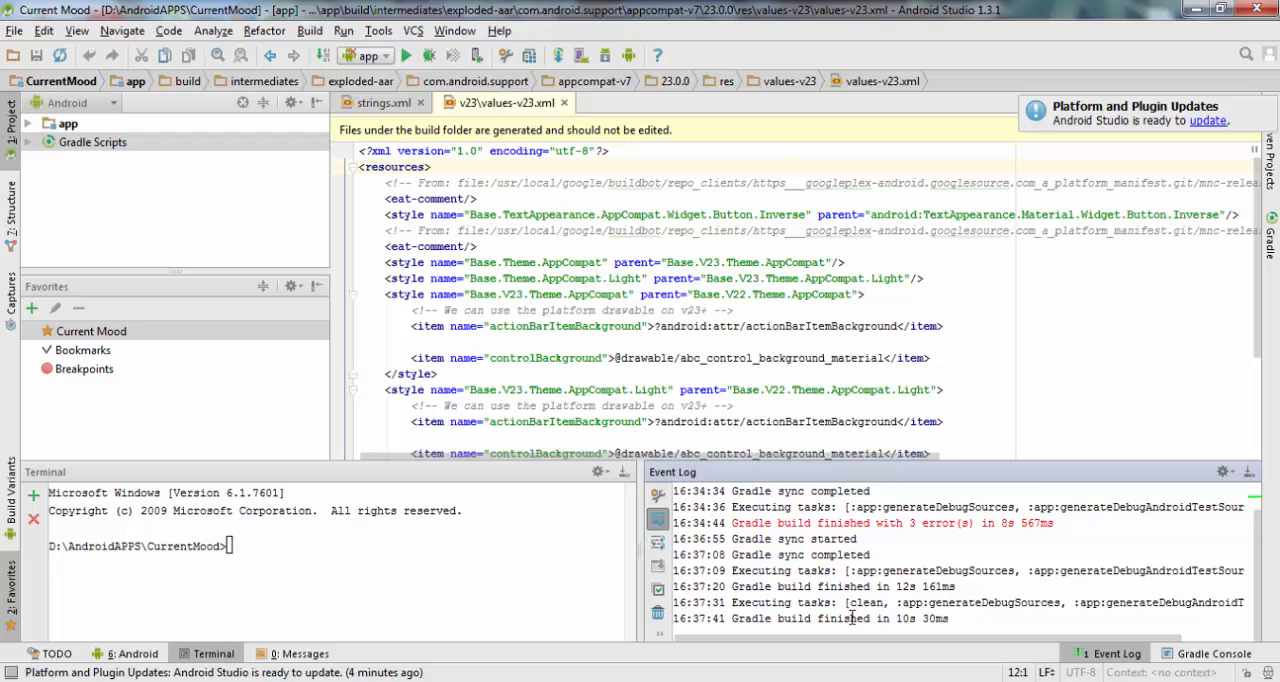
{"action": "mouse_move", "coordinate": [980, 620]}
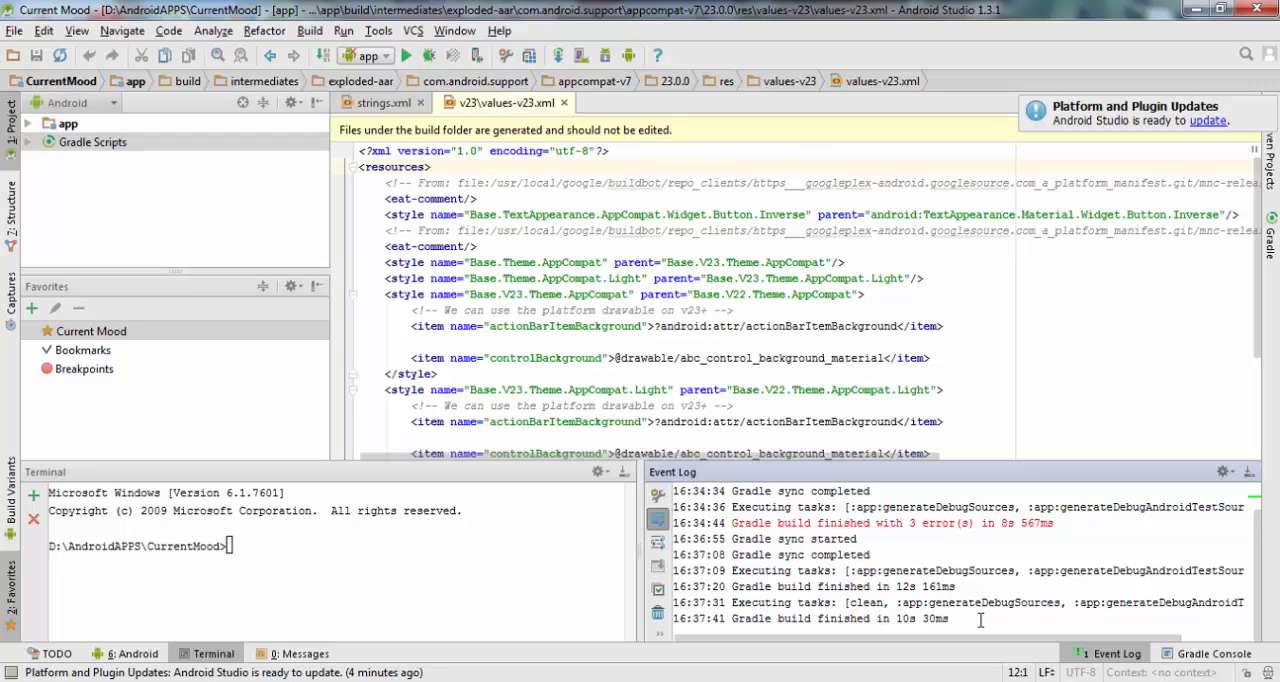